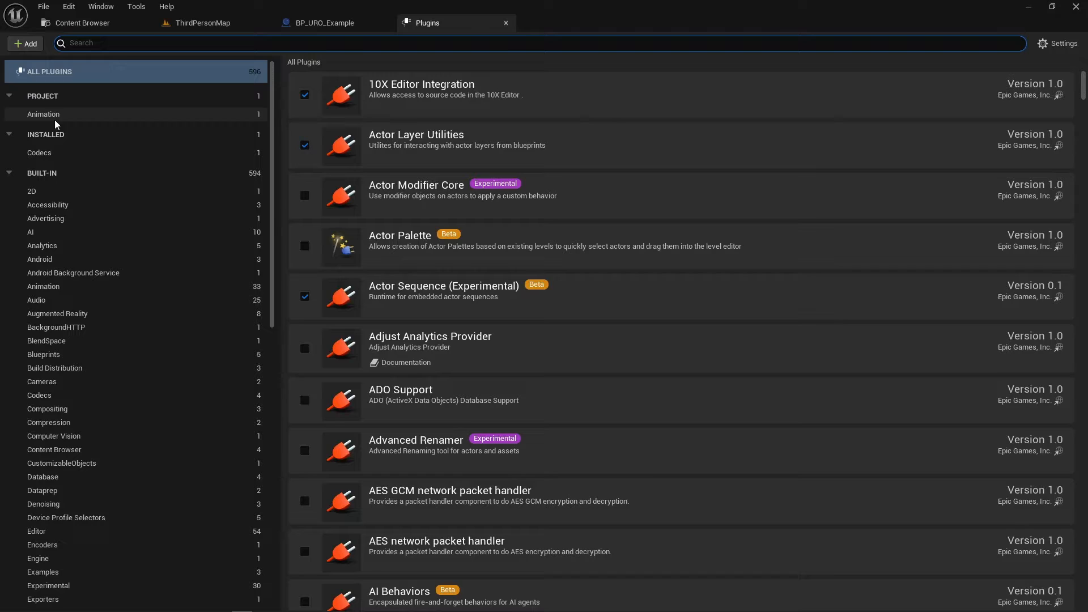
- Browse to the Update Rate Optimisation Blueprints Content plugin folder containing BP_URO_Example
left_click(43, 114)
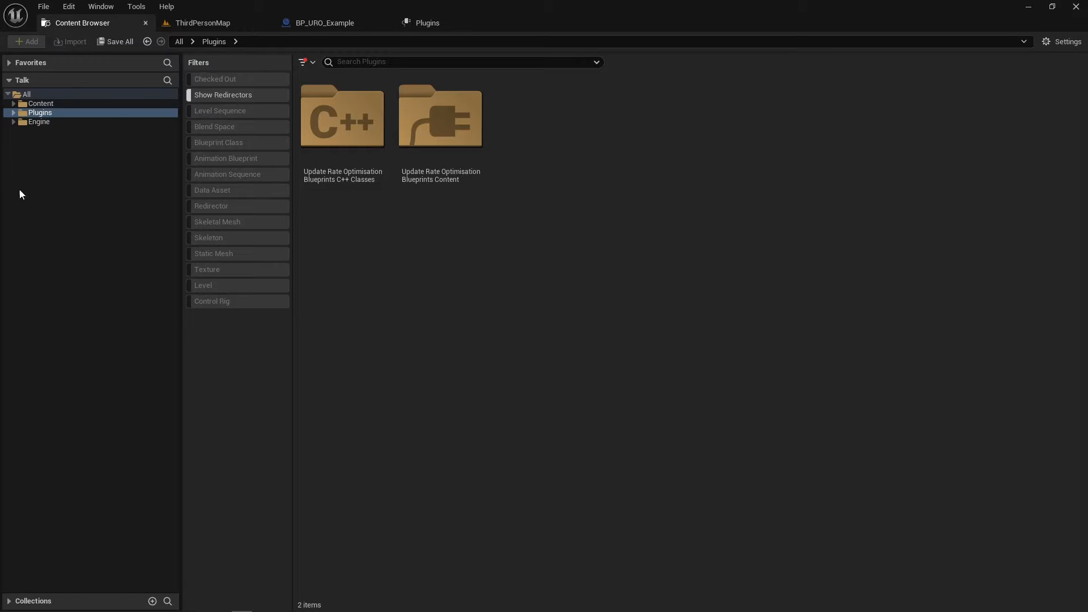
mouse_move(40, 112)
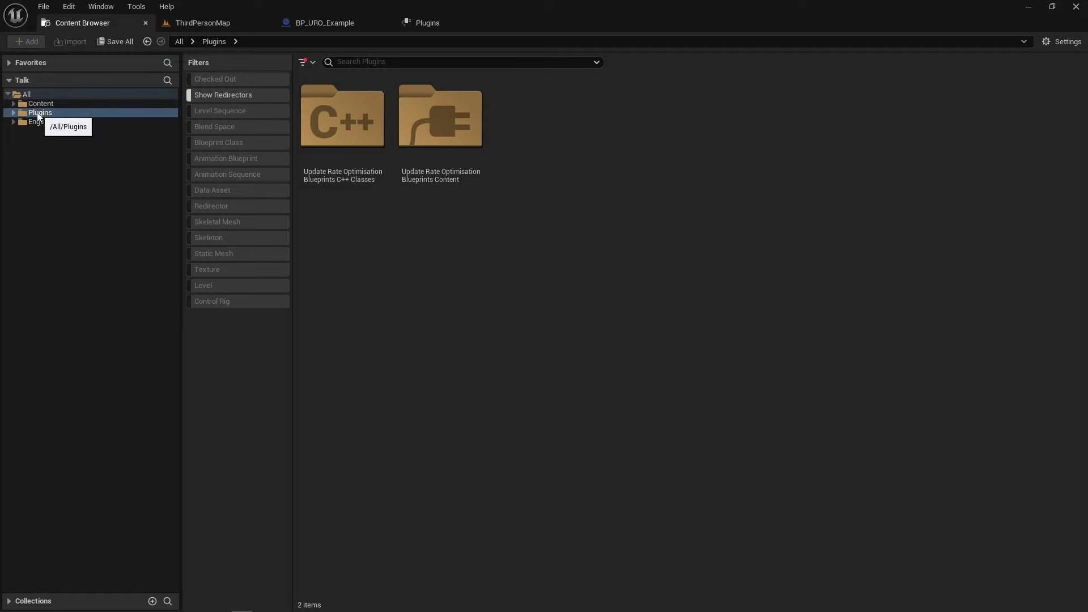
left_click(1065, 40)
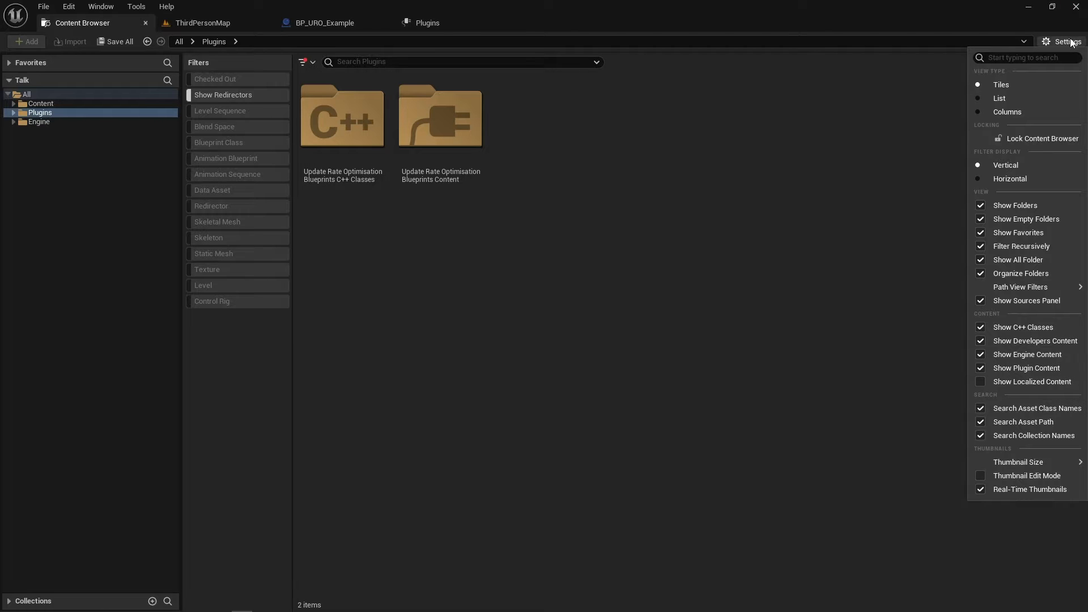
mouse_move(1033, 382)
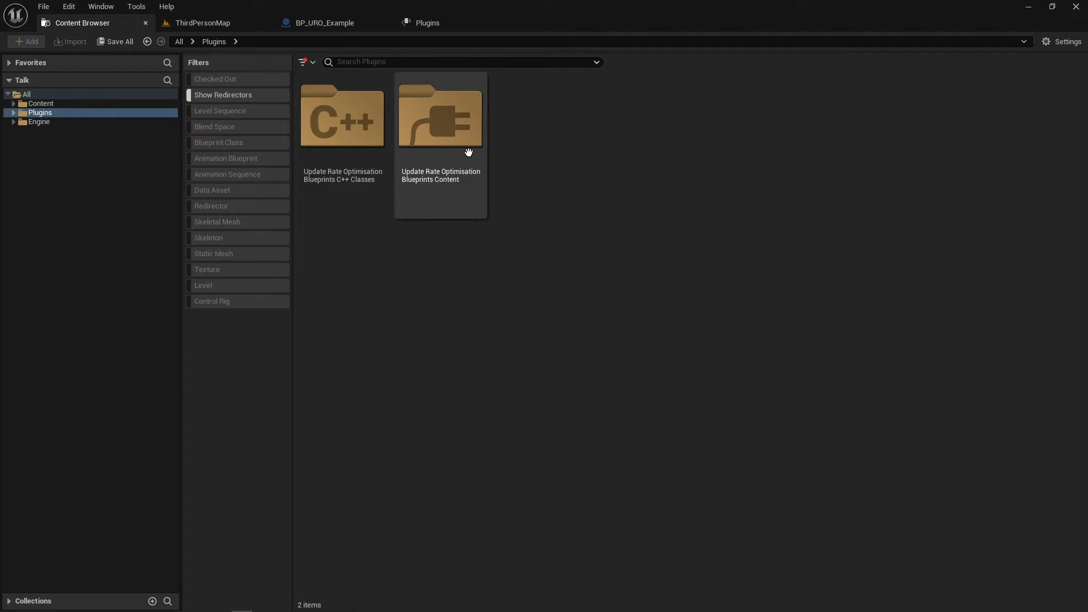
double_click(440, 116)
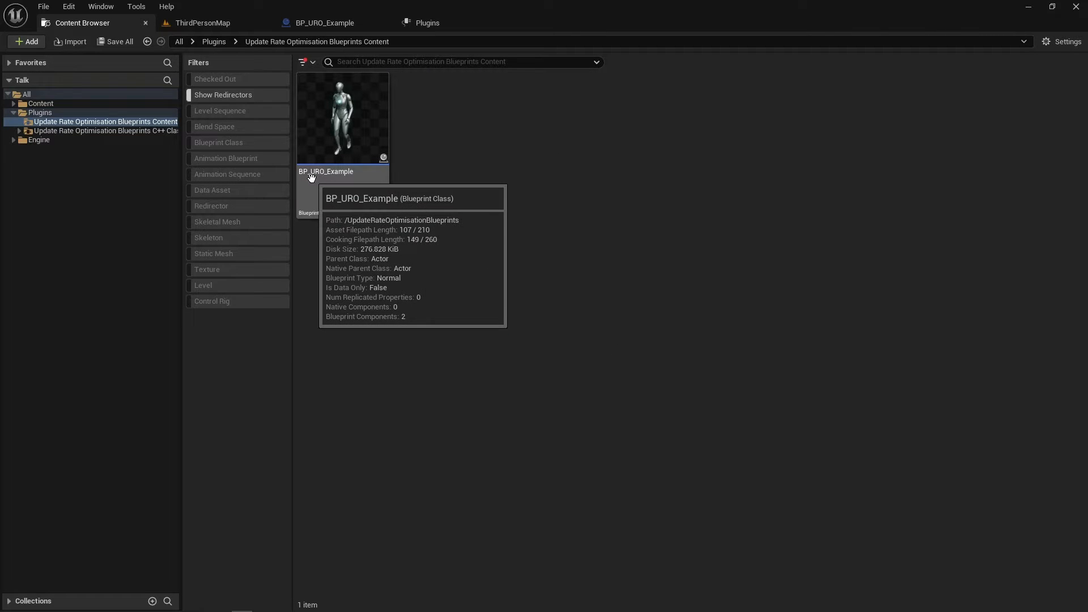
- Show BP_URO_Example's optimisation node group and list the Set Update Rate Optimisation Mode choices
double_click(343, 118)
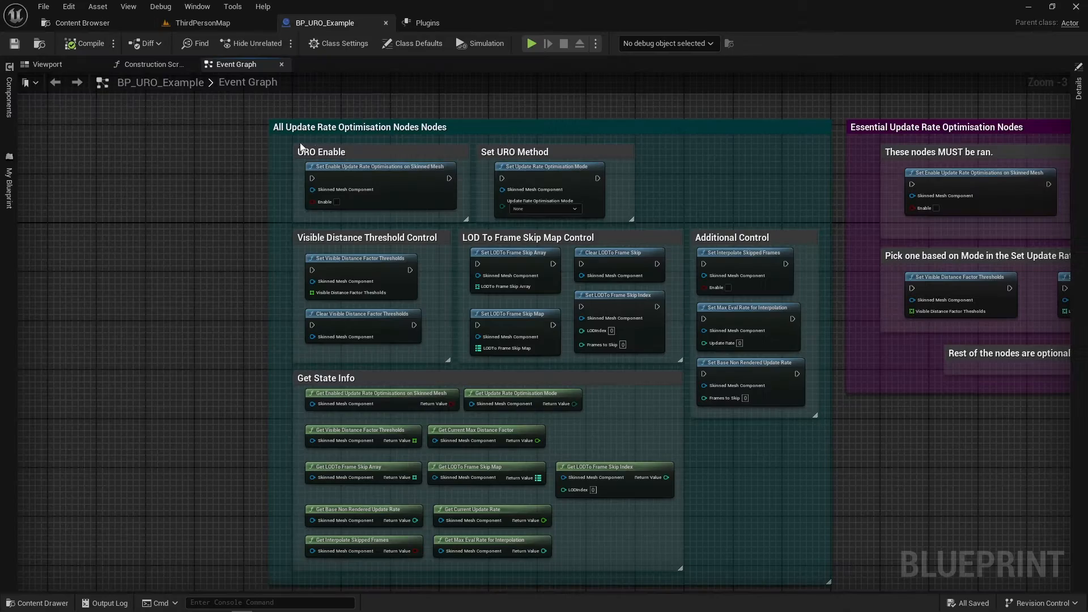
scroll("down", 3)
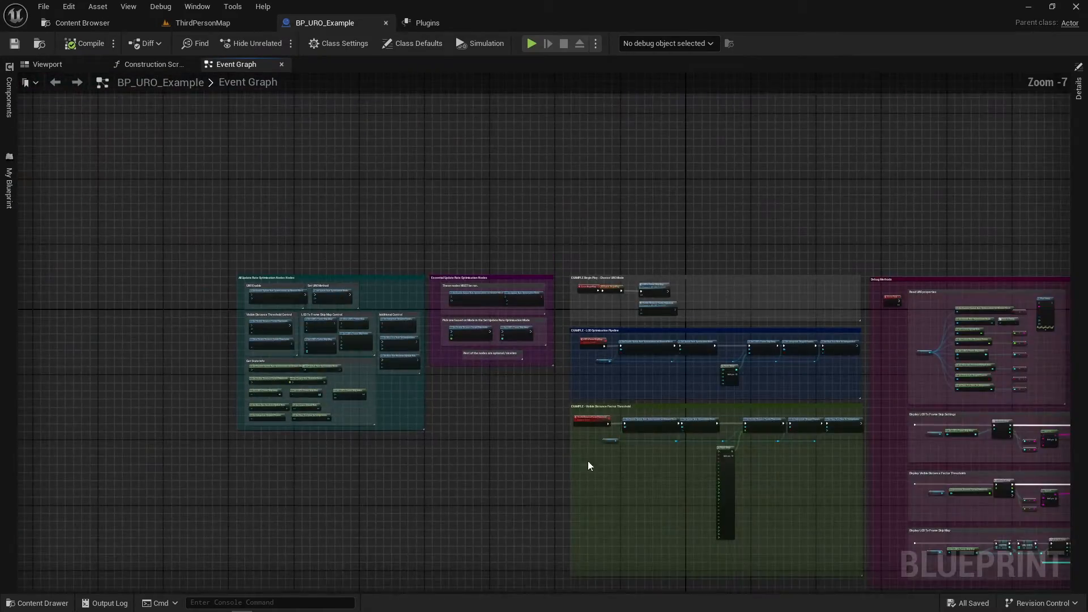
left_click_drag(589, 464, 795, 468)
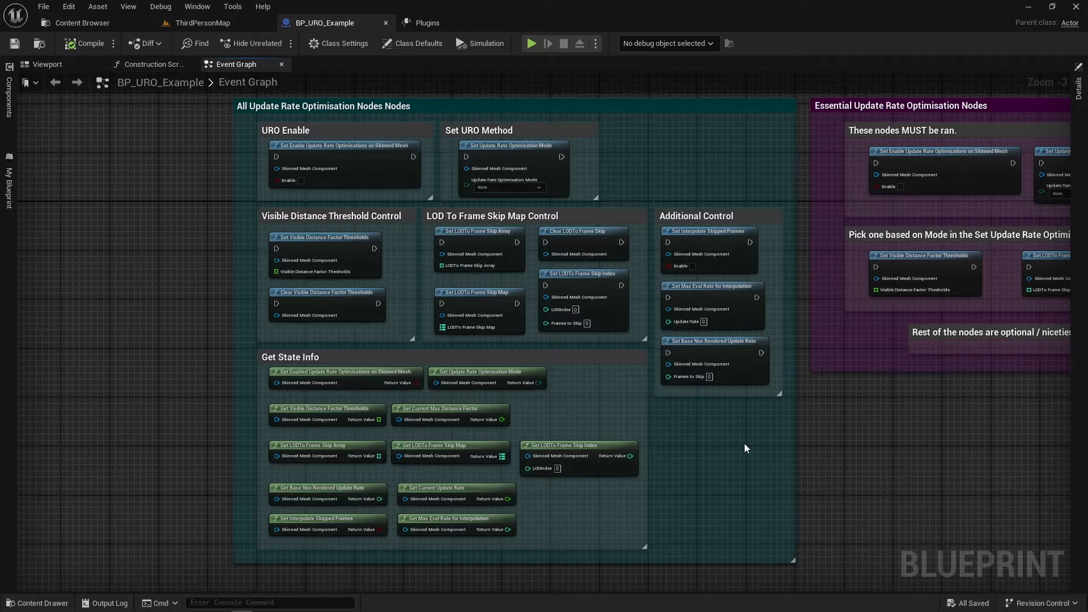
mouse_move(860, 445)
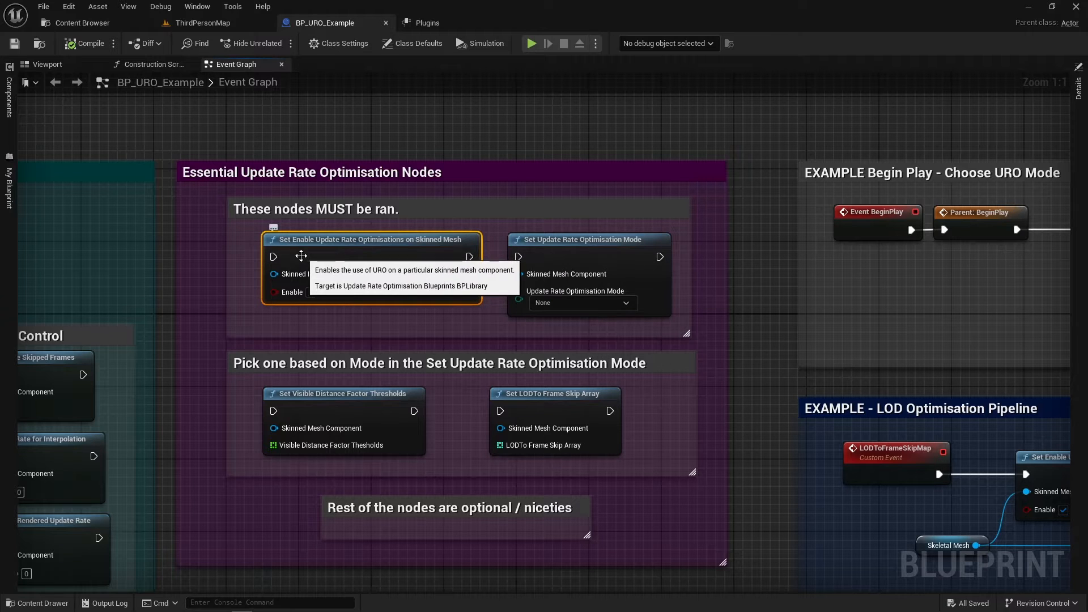
mouse_move(377, 263)
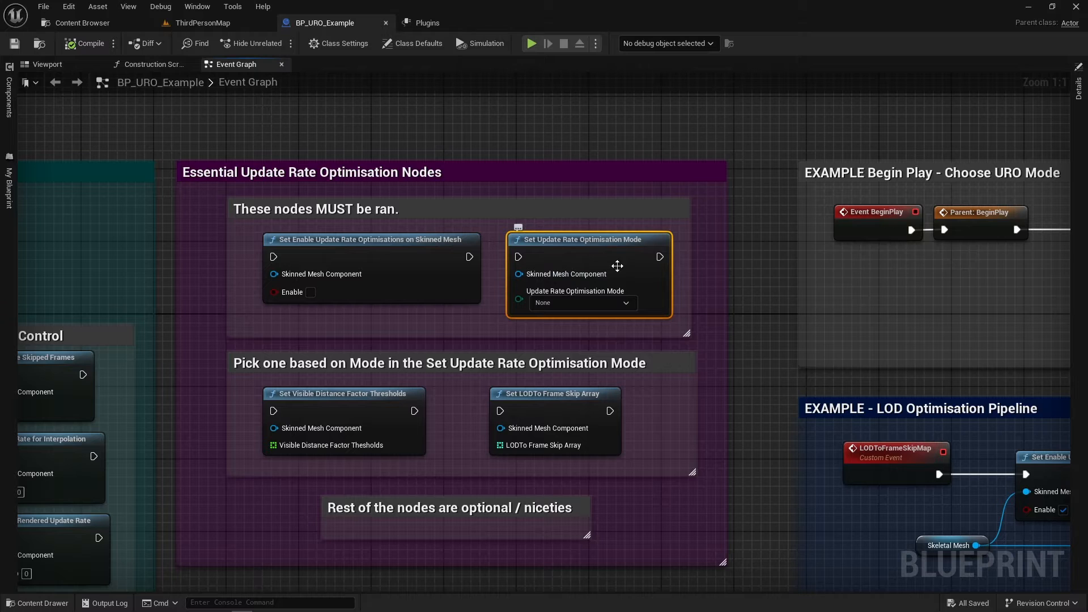
left_click(581, 303)
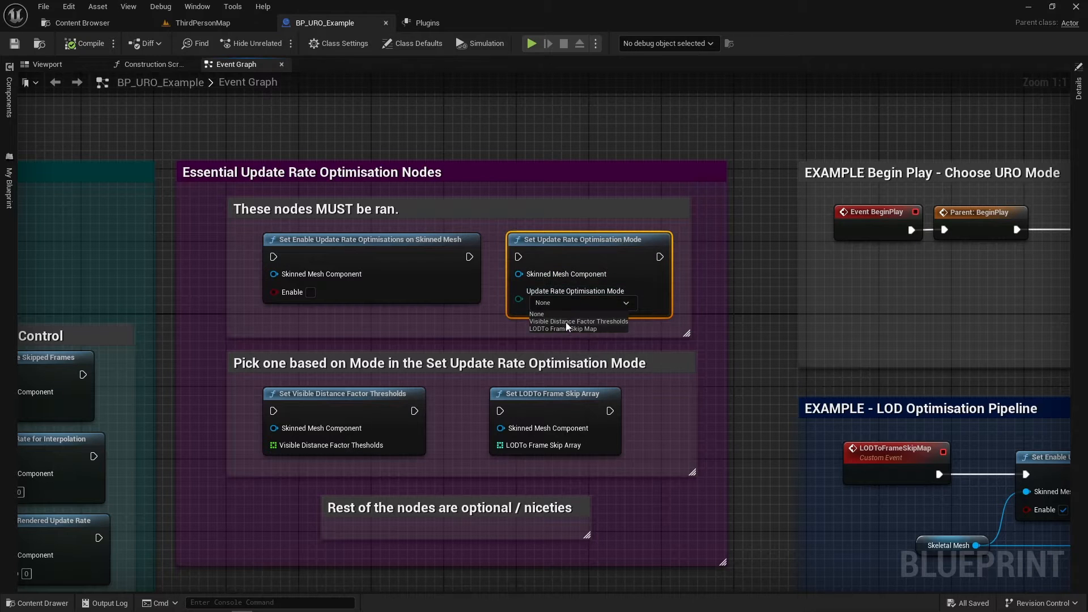
mouse_move(540, 416)
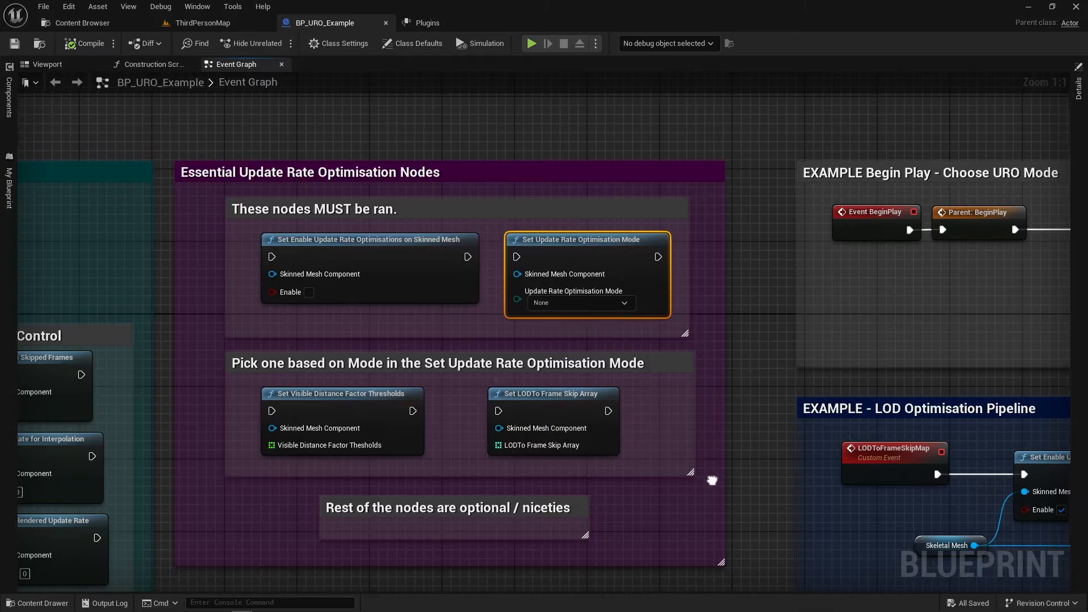
scroll("down", 3)
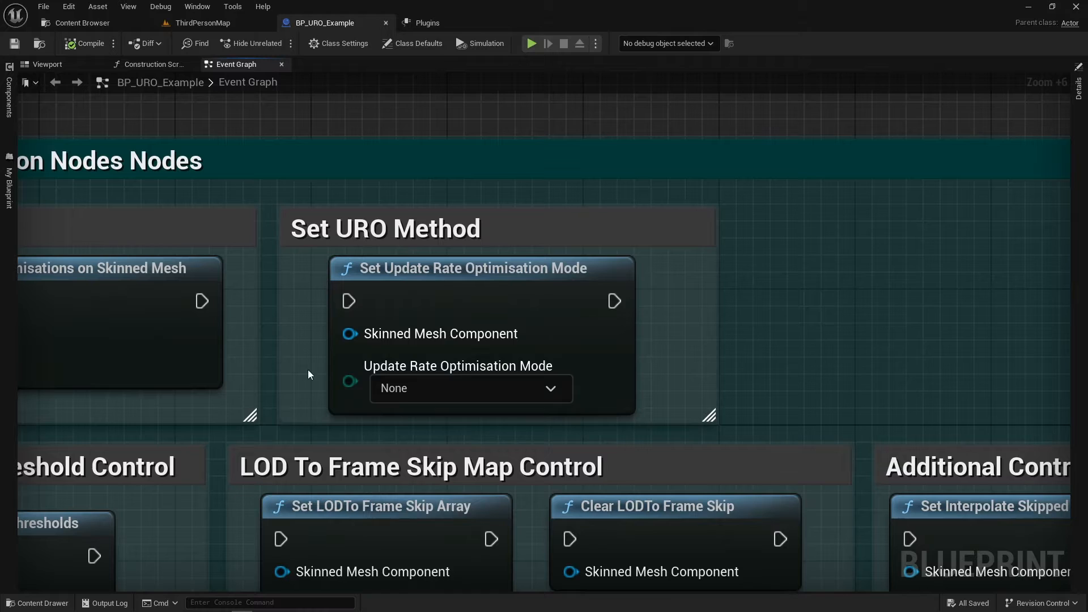
mouse_move(787, 295)
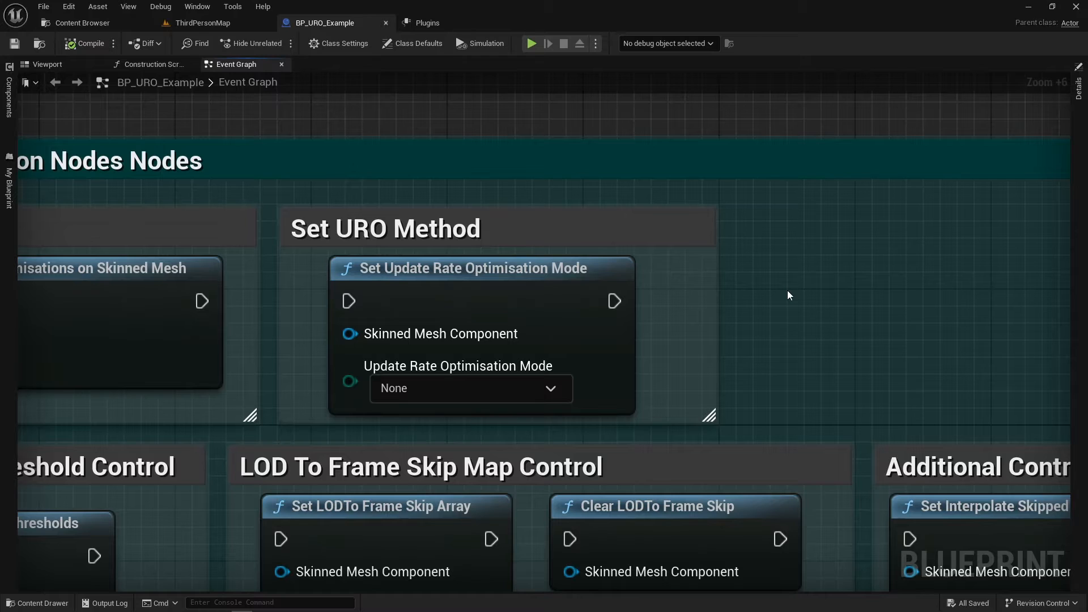
- Choose Visible Distance Factor Thresholds, then settle the mode on LODTo Frame Skip Map
left_click(470, 388)
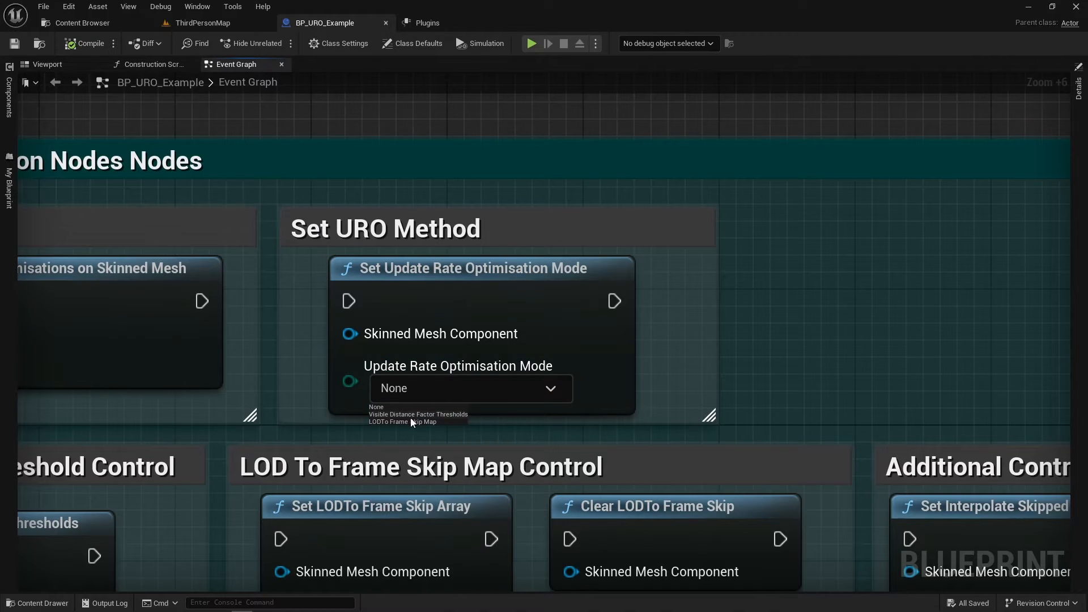
left_click(418, 415)
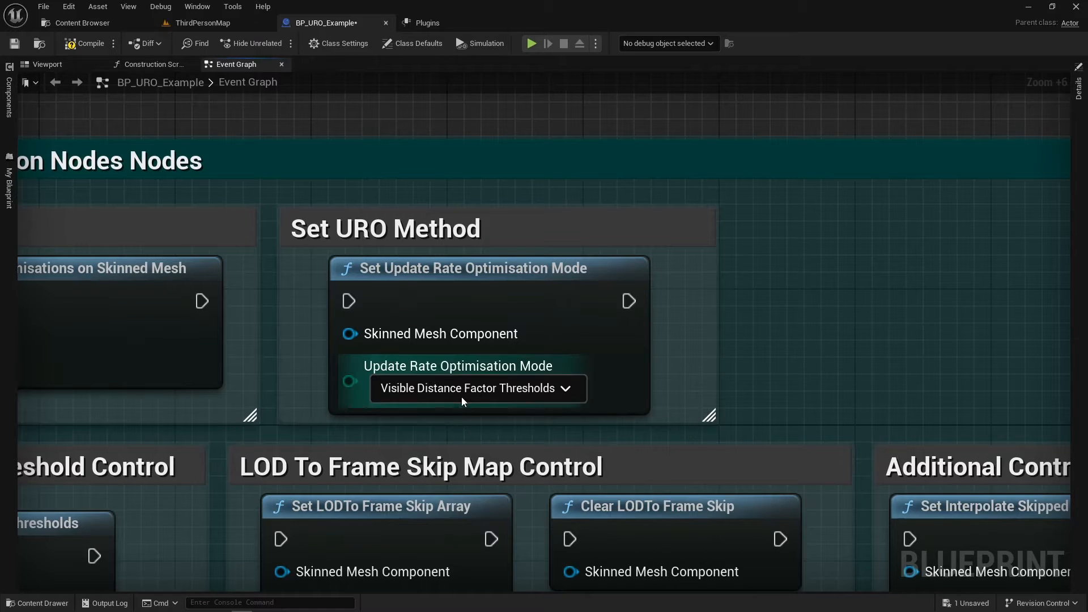
left_click(476, 388)
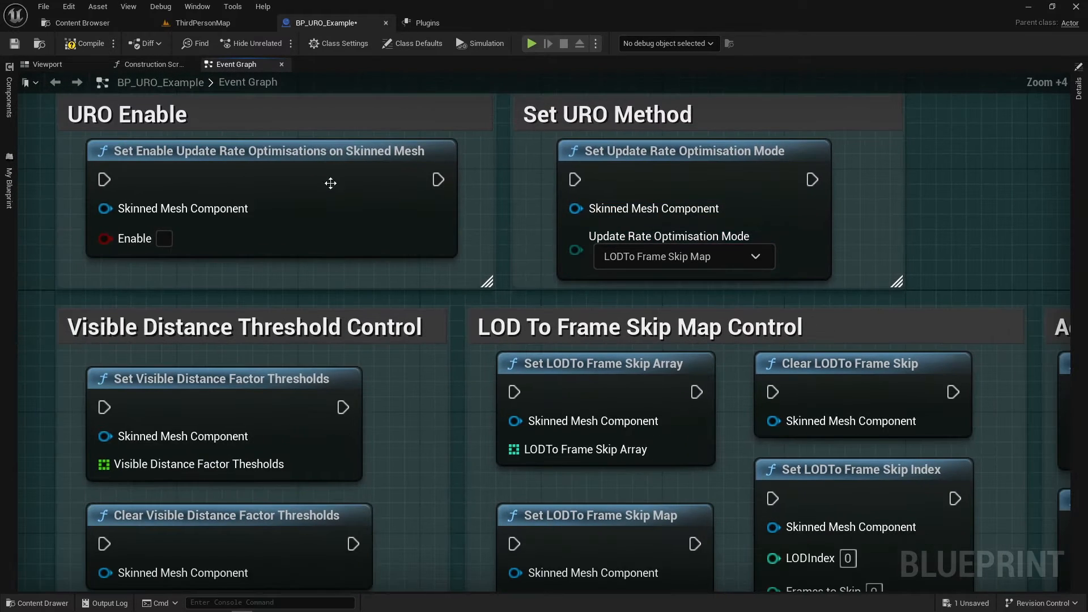
scroll("down", 3)
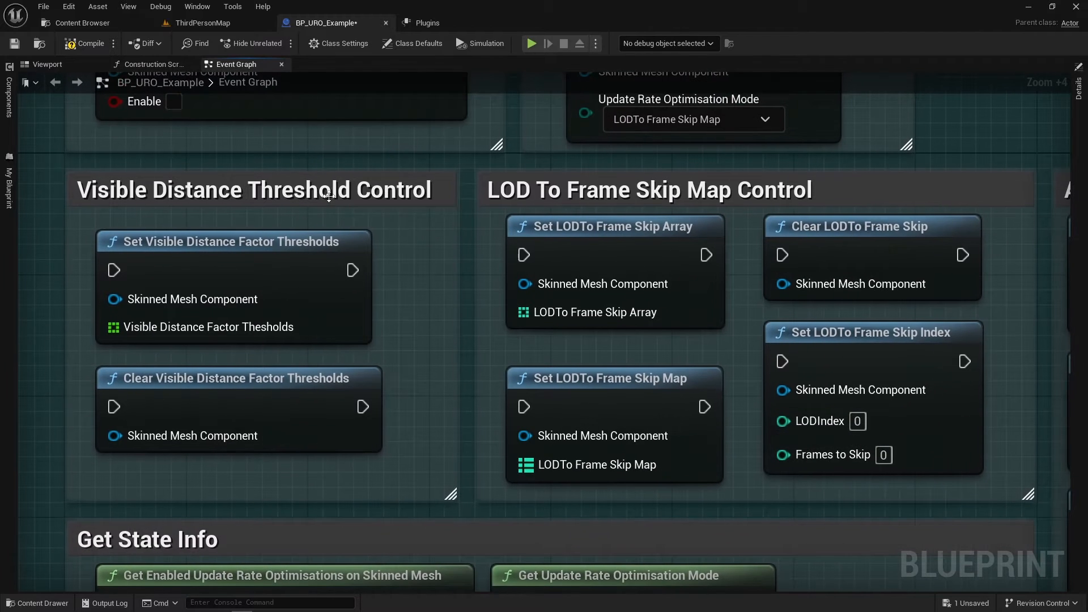
left_click(298, 189)
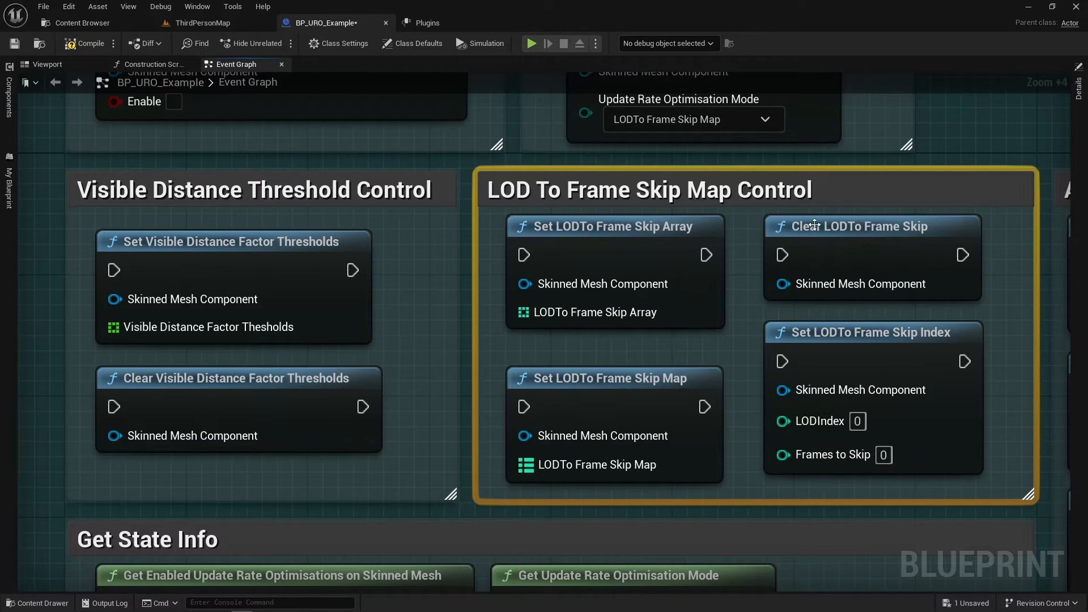
mouse_move(813, 224)
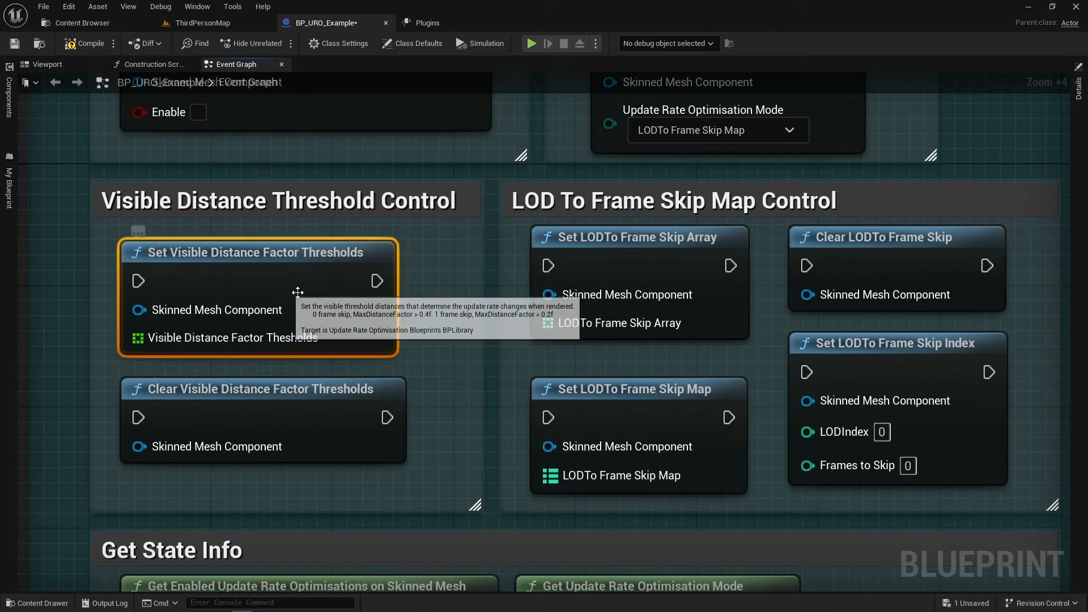
mouse_move(399, 348)
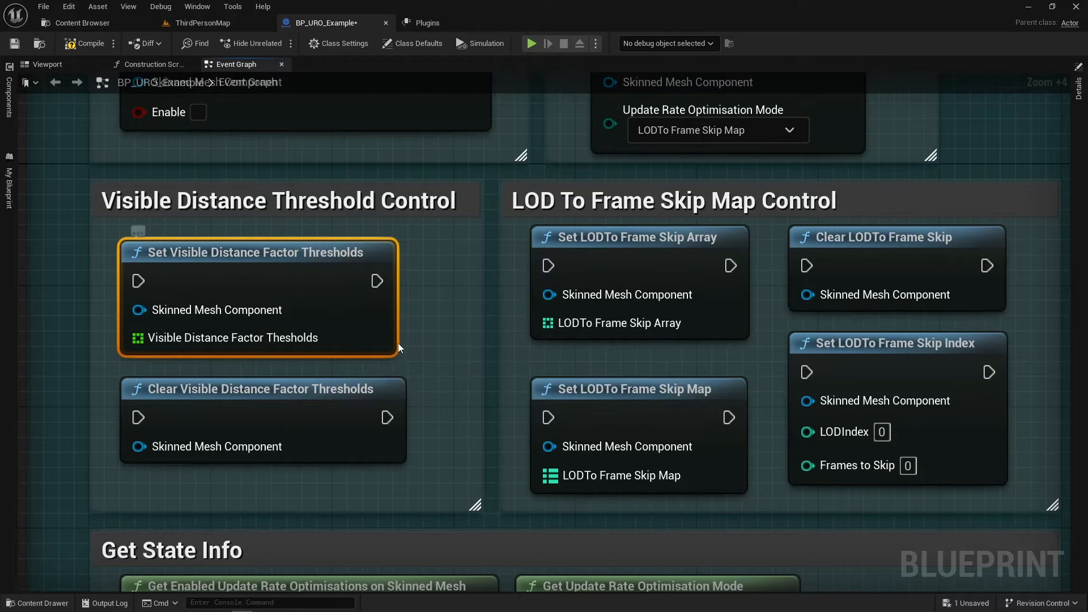
mouse_move(280, 267)
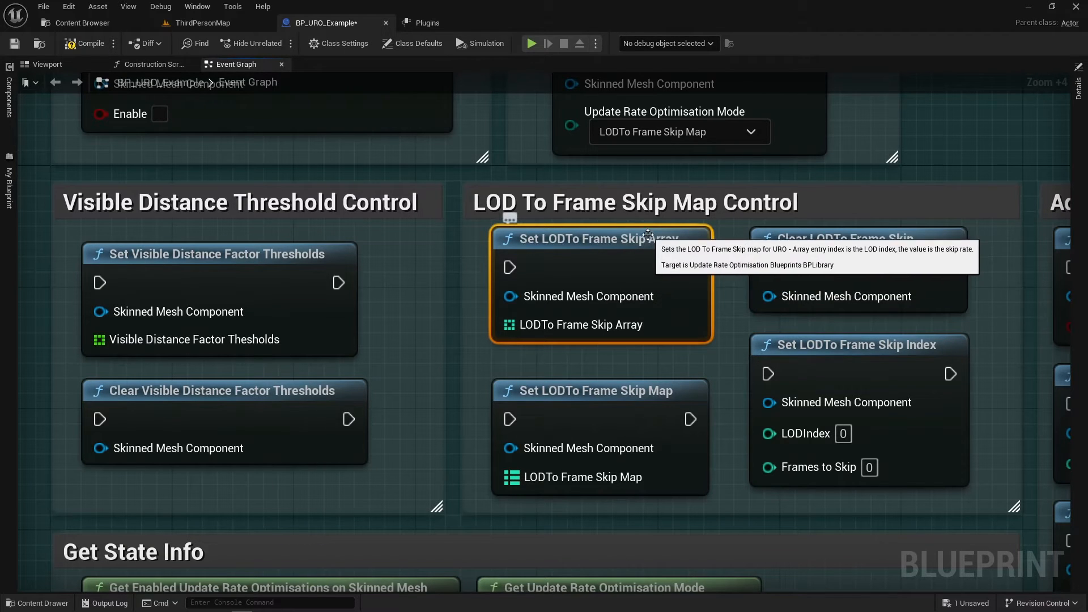
mouse_move(585, 402)
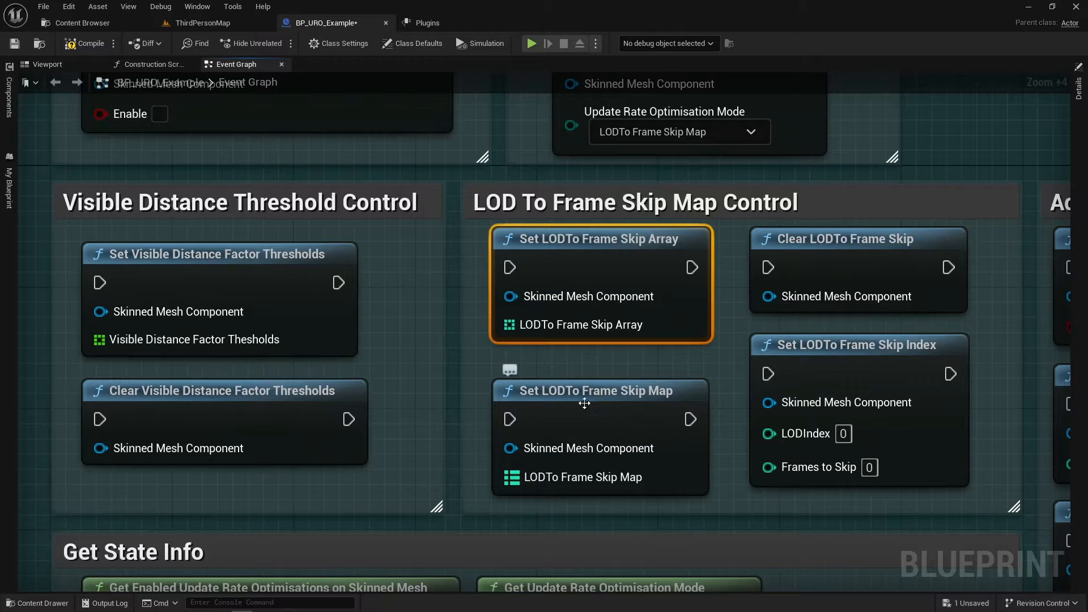
left_click(587, 390)
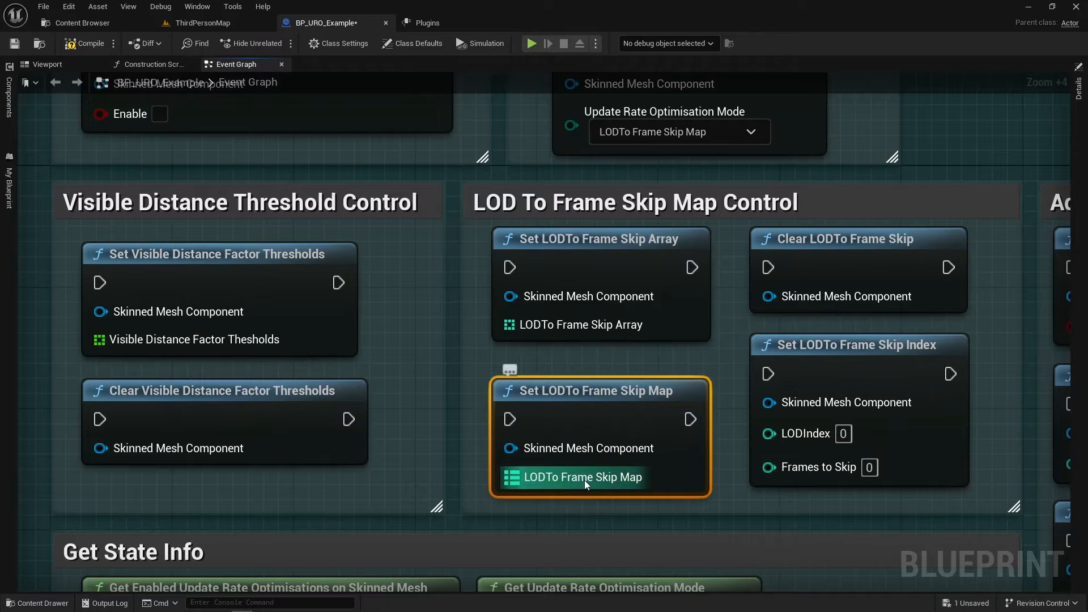
mouse_move(601, 260)
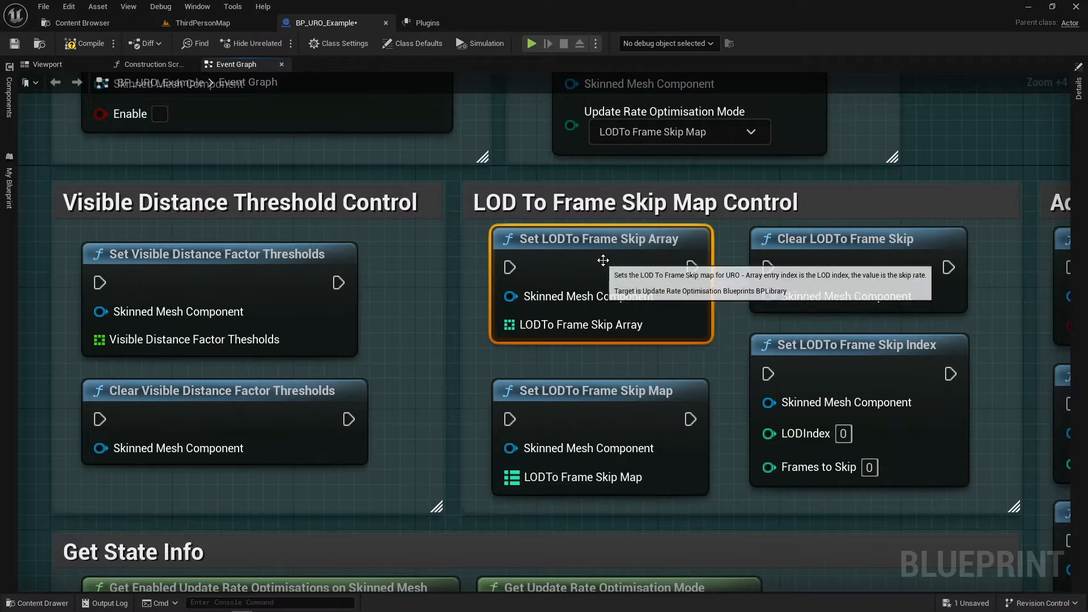
mouse_move(636, 356)
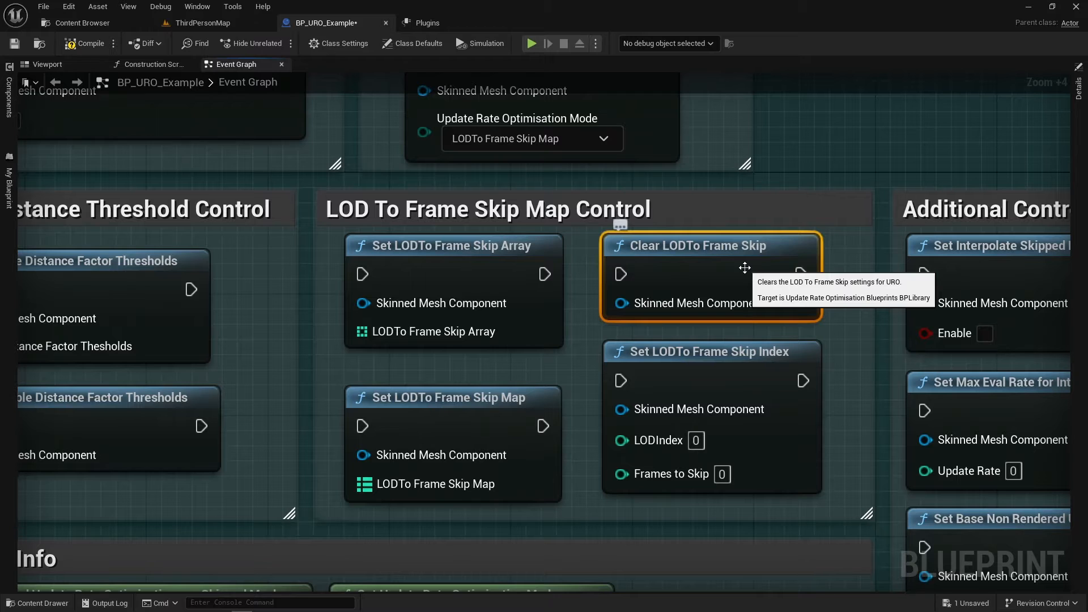
left_click(710, 351)
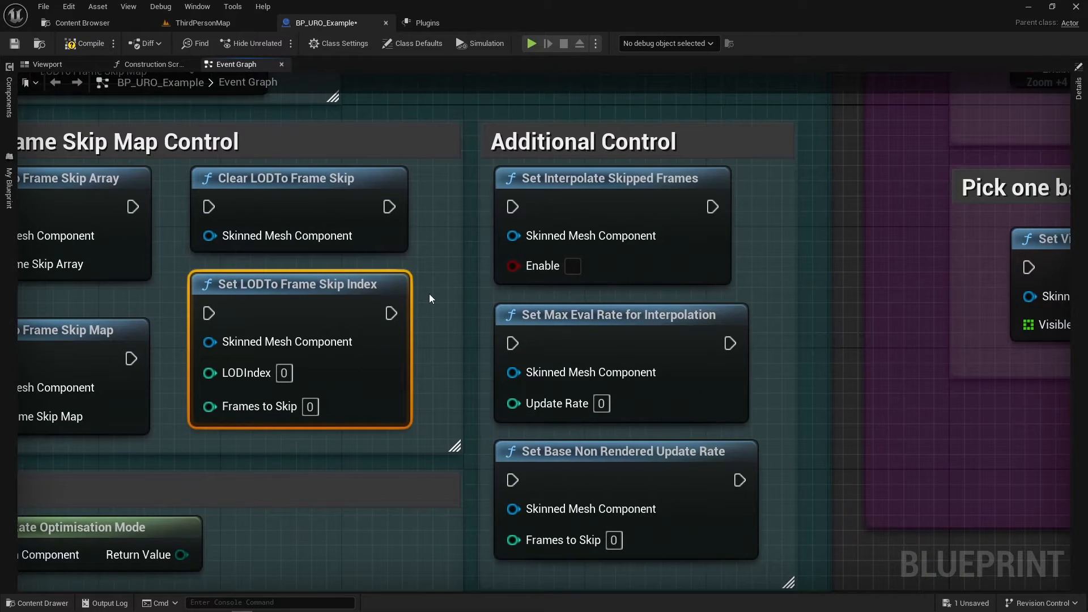
mouse_move(513, 207)
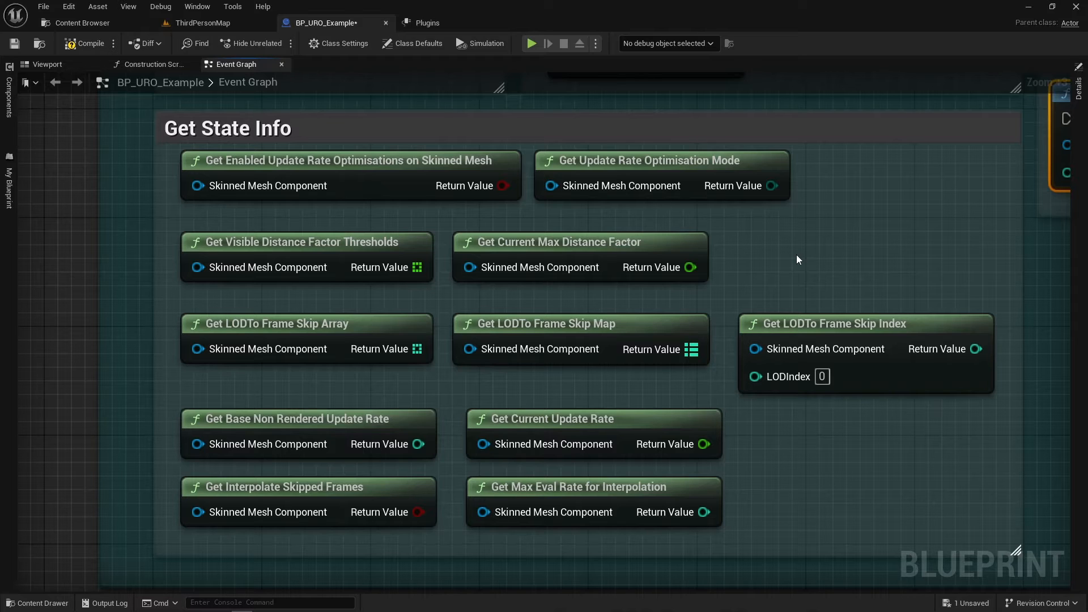
mouse_move(612, 249)
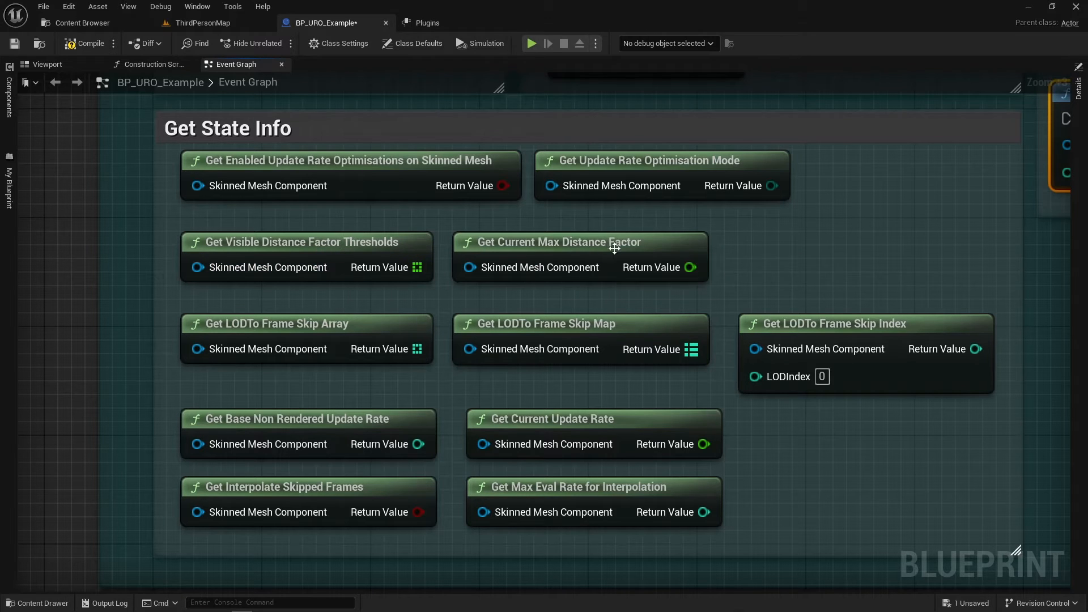
left_click(579, 241)
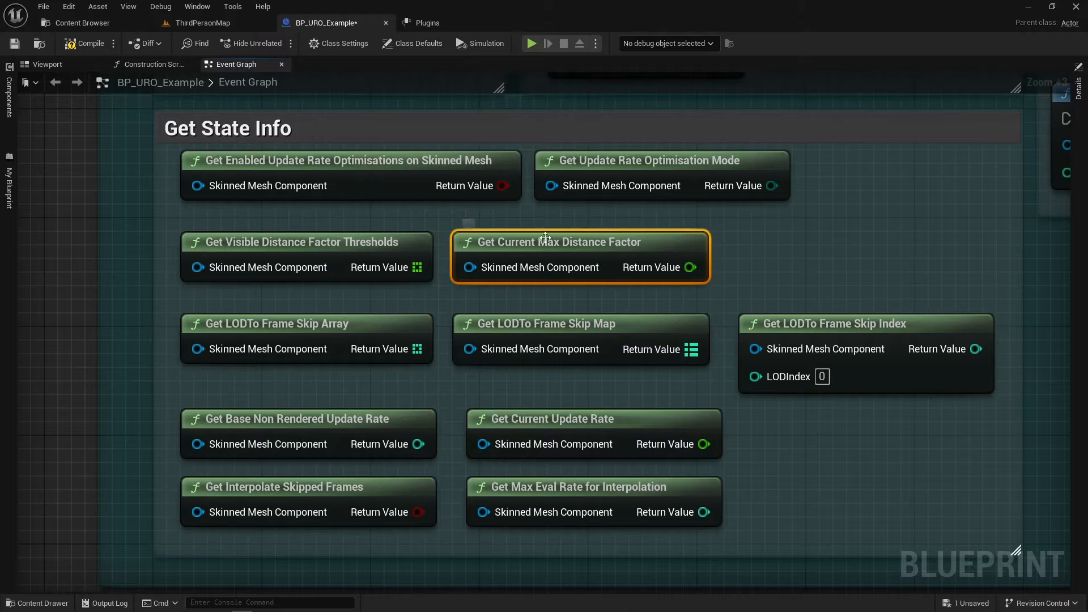
left_click(291, 241)
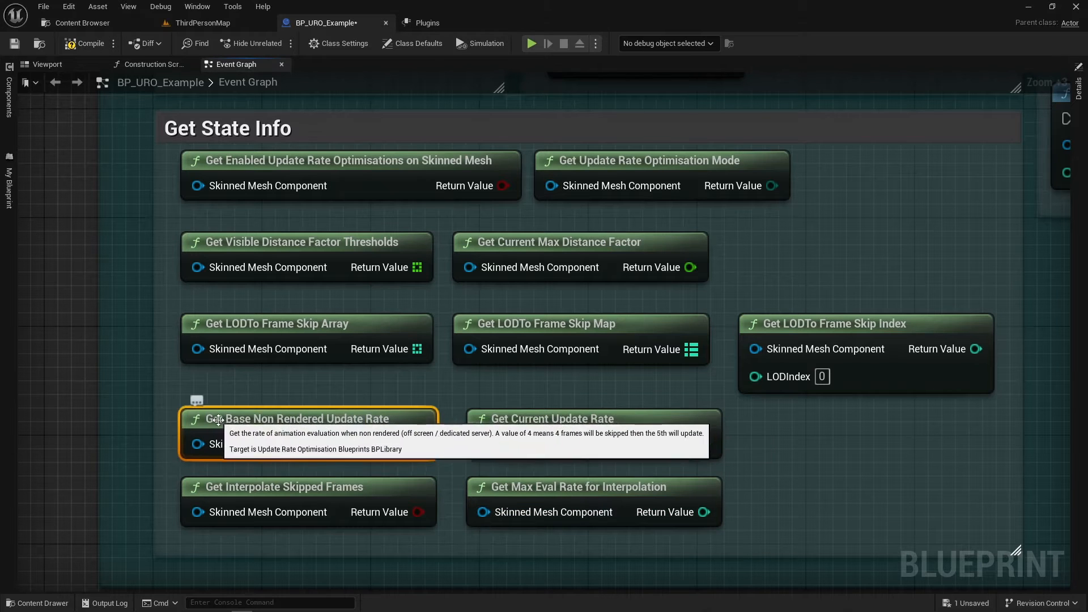
mouse_move(281, 491)
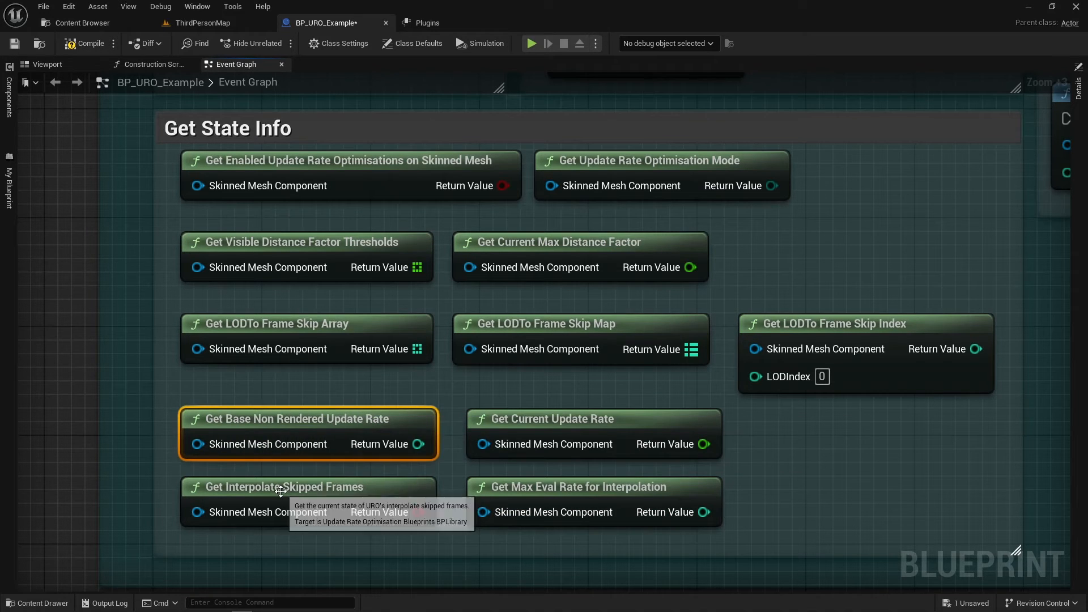
left_click(307, 486)
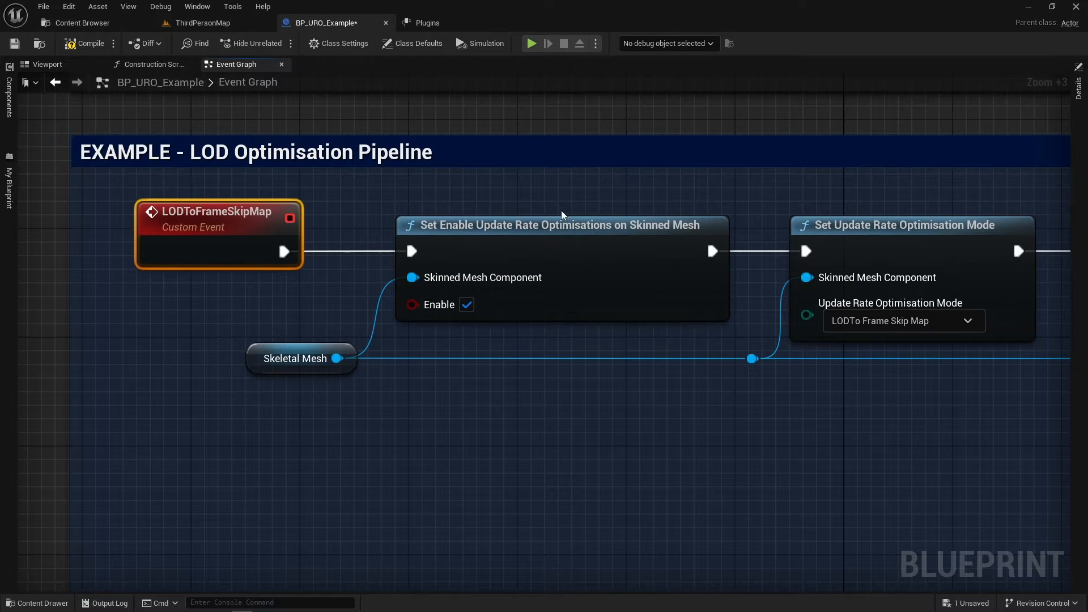
mouse_move(451, 229)
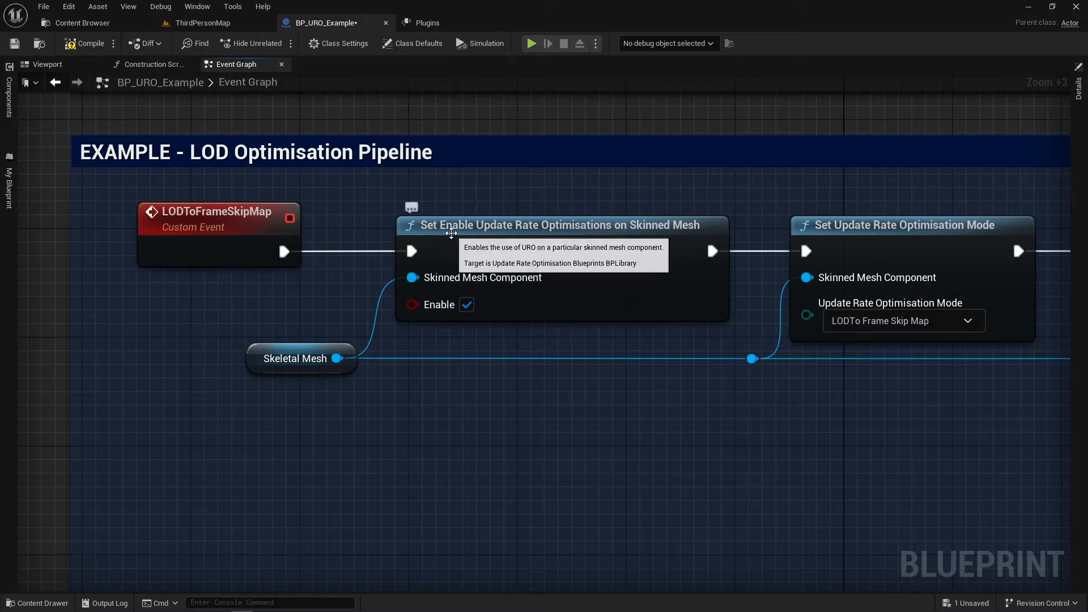
left_click(556, 225)
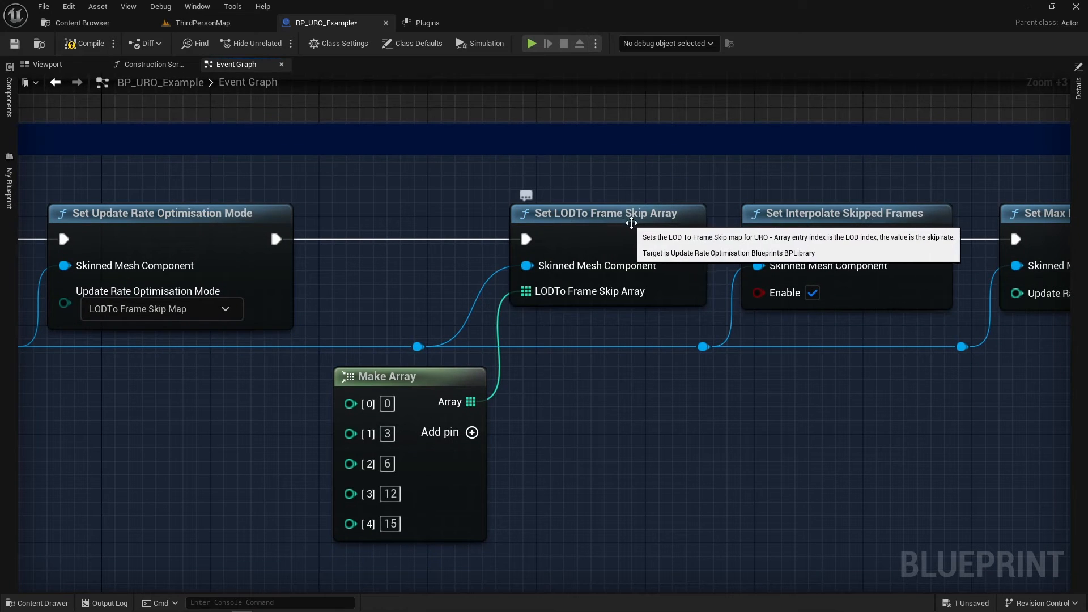
- Review the Set LODTo Frame Skip Array setter and its Make Array, then return to ThirdPersonMap
left_click(603, 213)
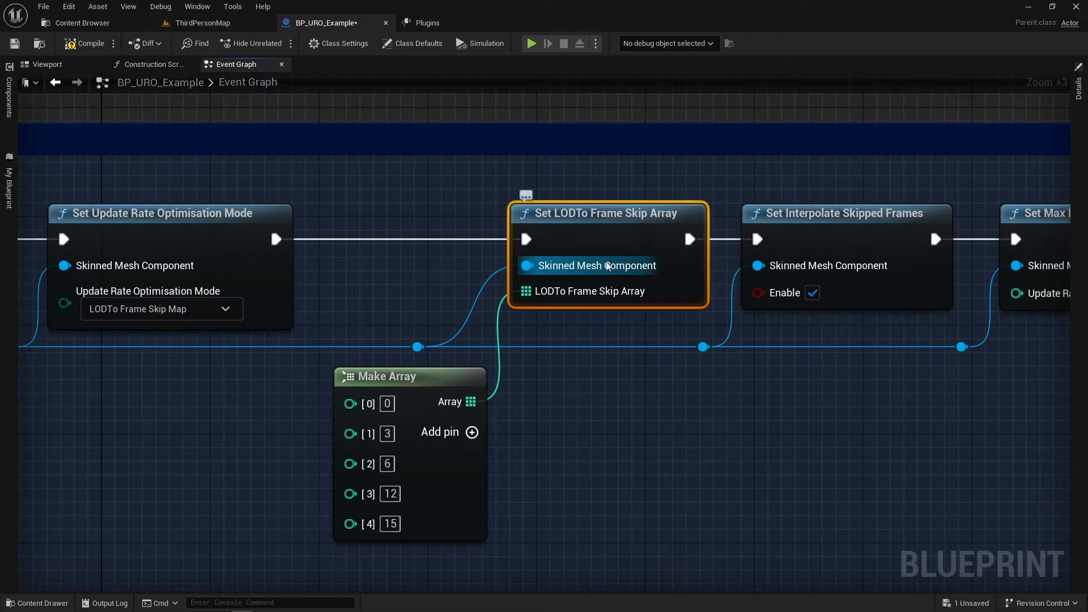
mouse_move(547, 407)
type("make a")
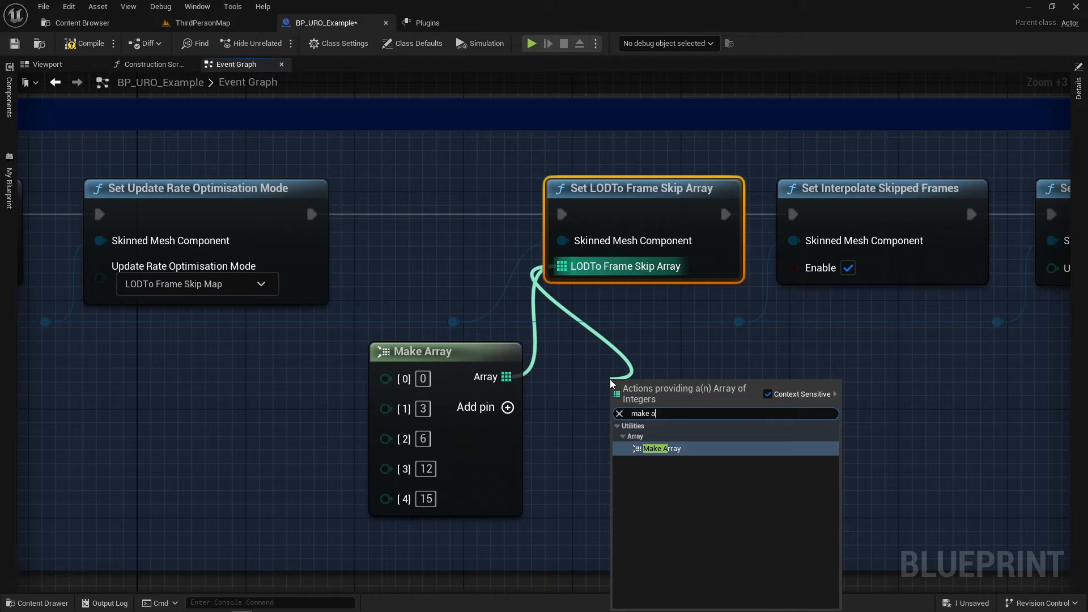
left_click(660, 448)
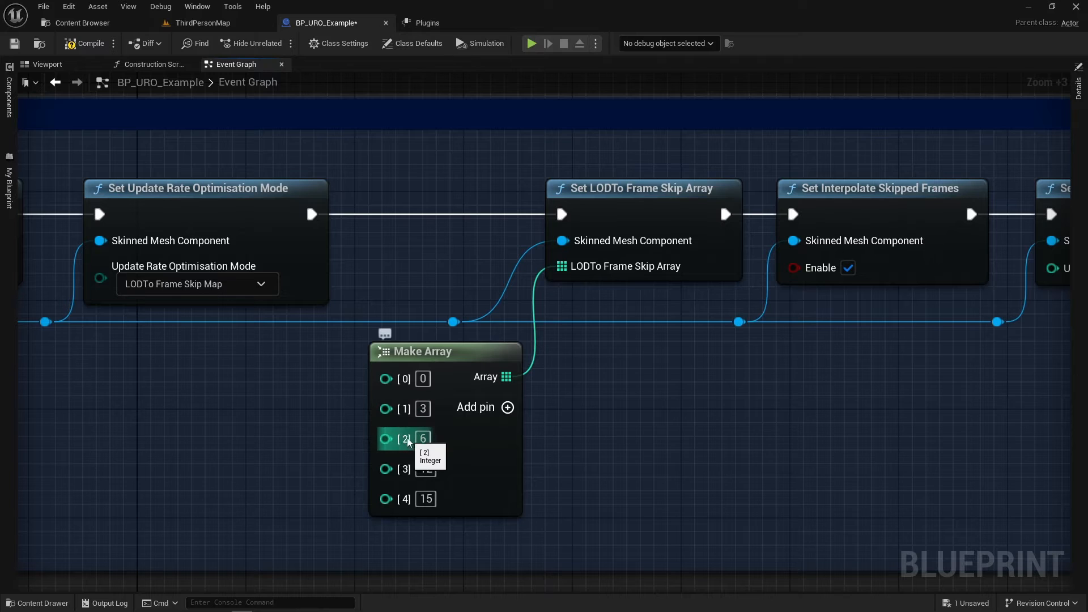
mouse_move(505, 442)
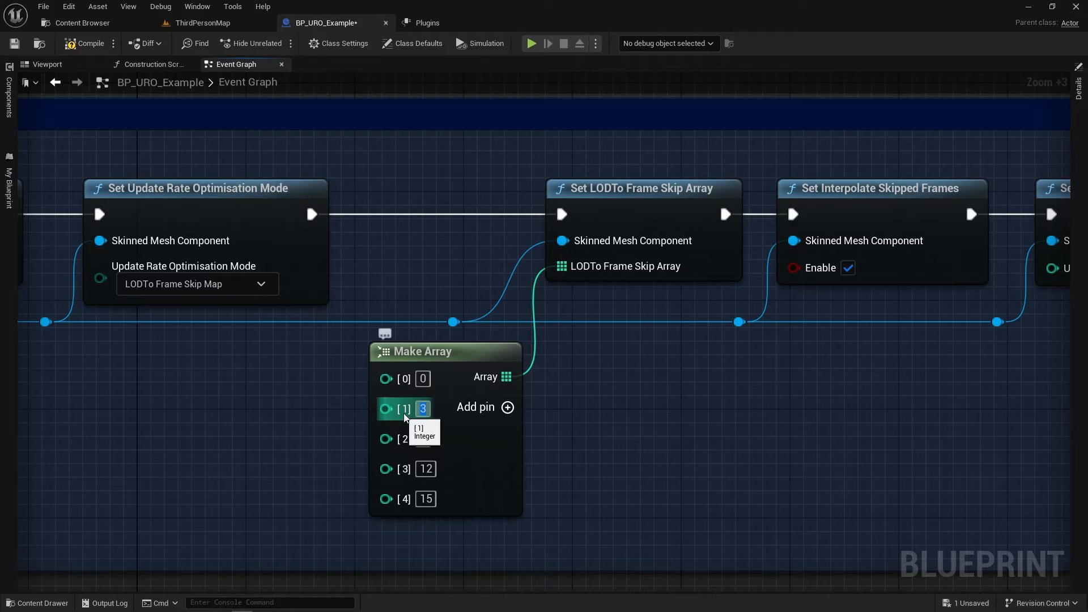
mouse_move(422, 438)
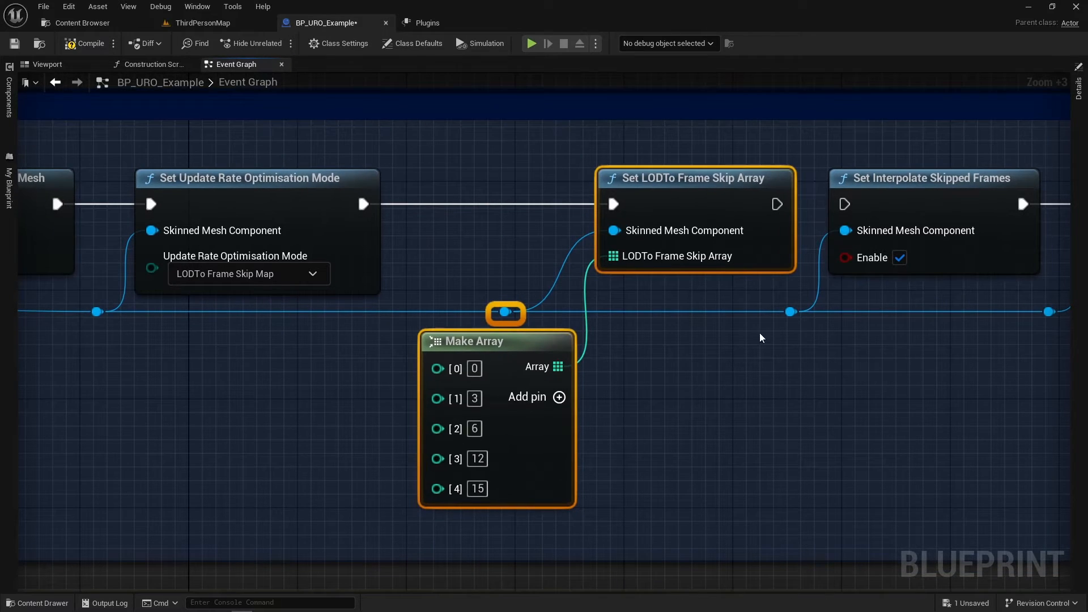
mouse_move(815, 353)
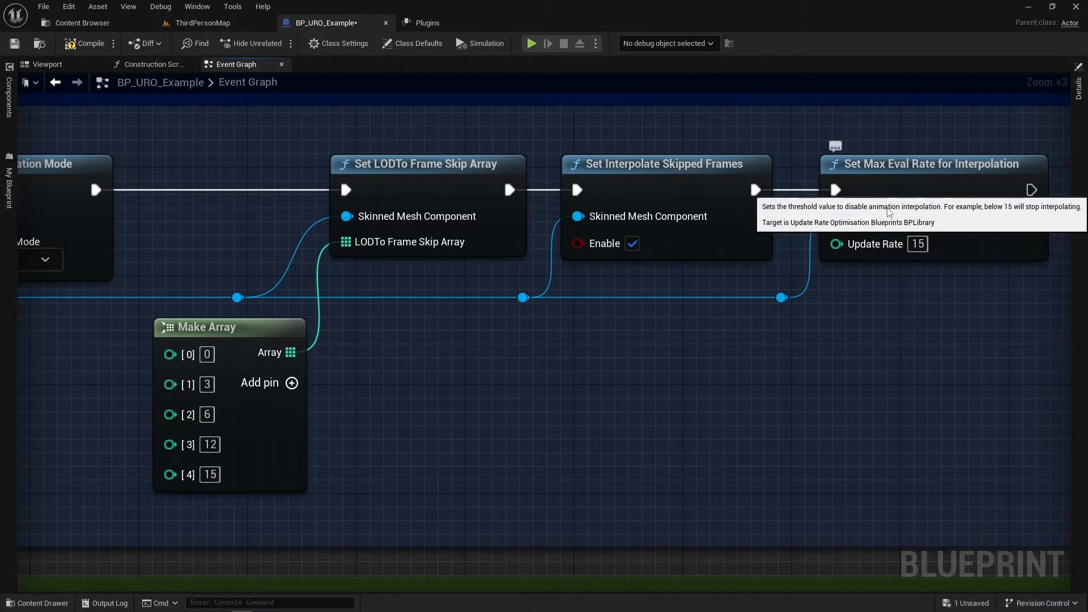
scroll("down", 3)
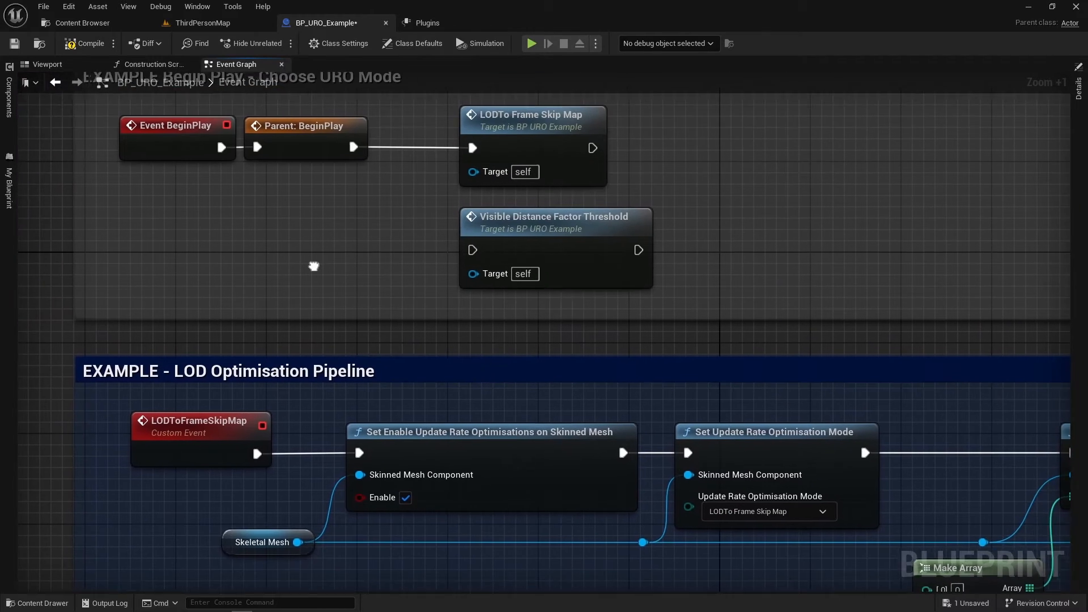
left_click(201, 22)
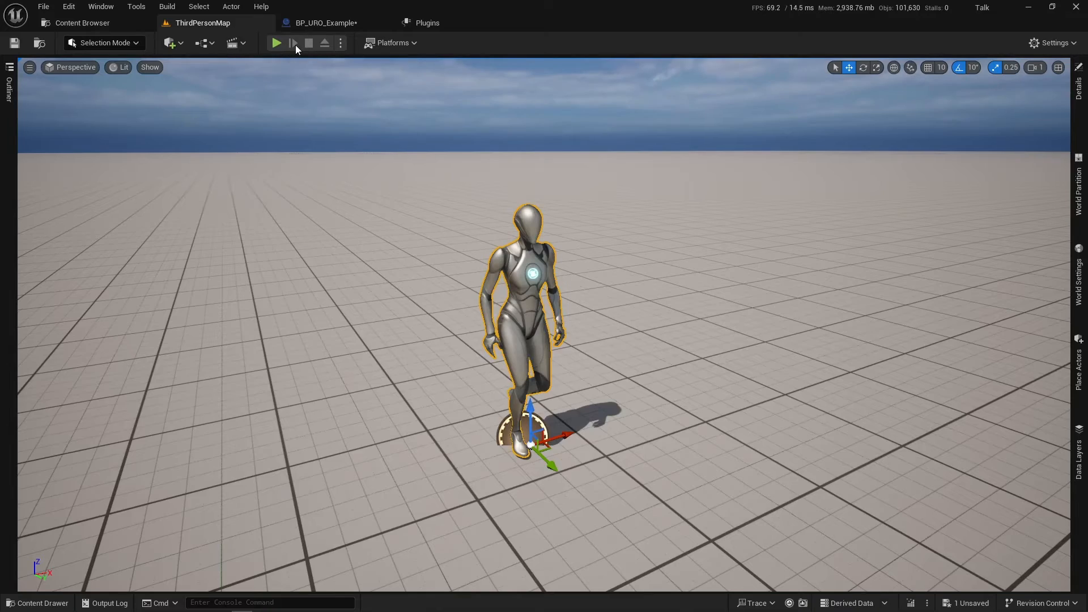
left_click(276, 43)
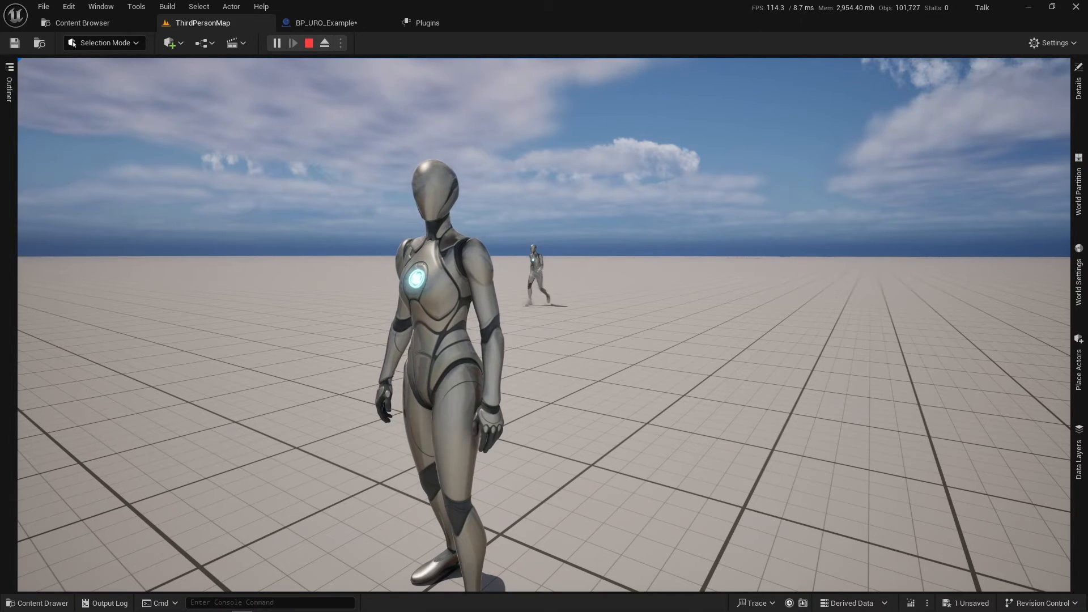
left_click(269, 602)
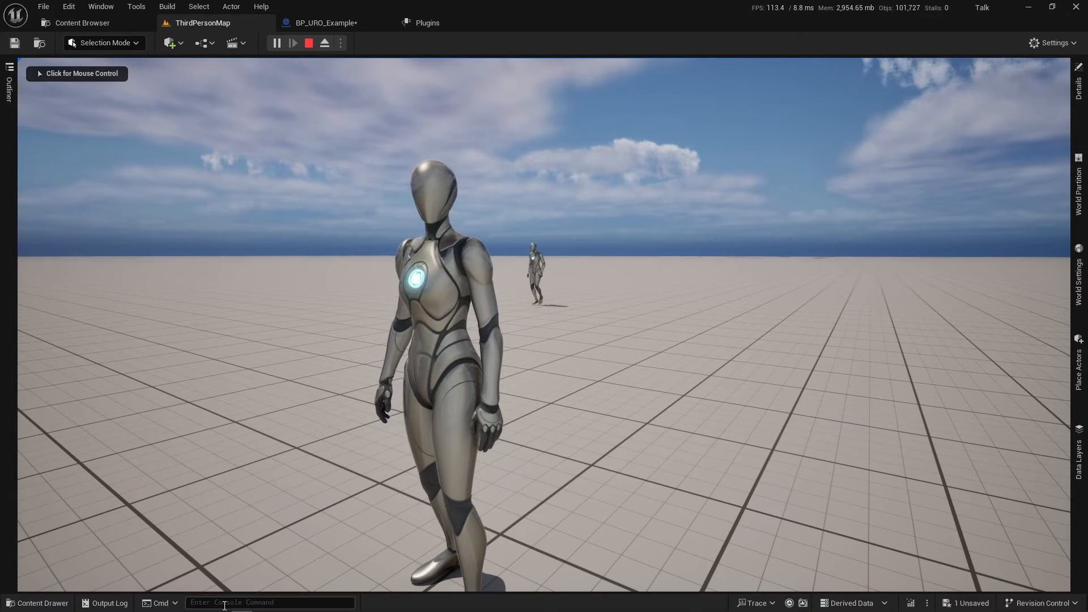
type("a.")
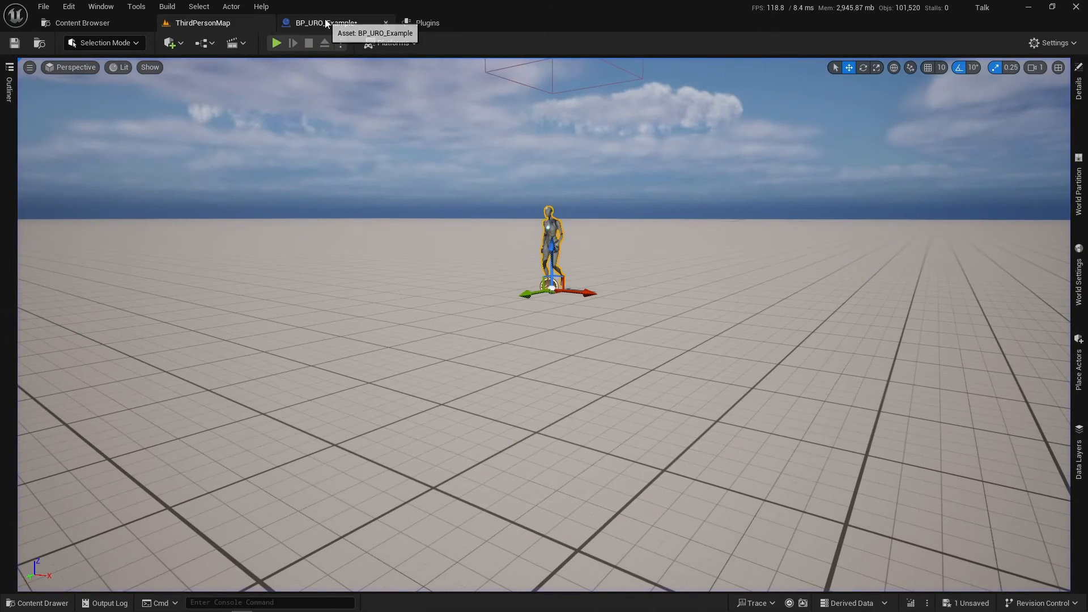
left_click(326, 22)
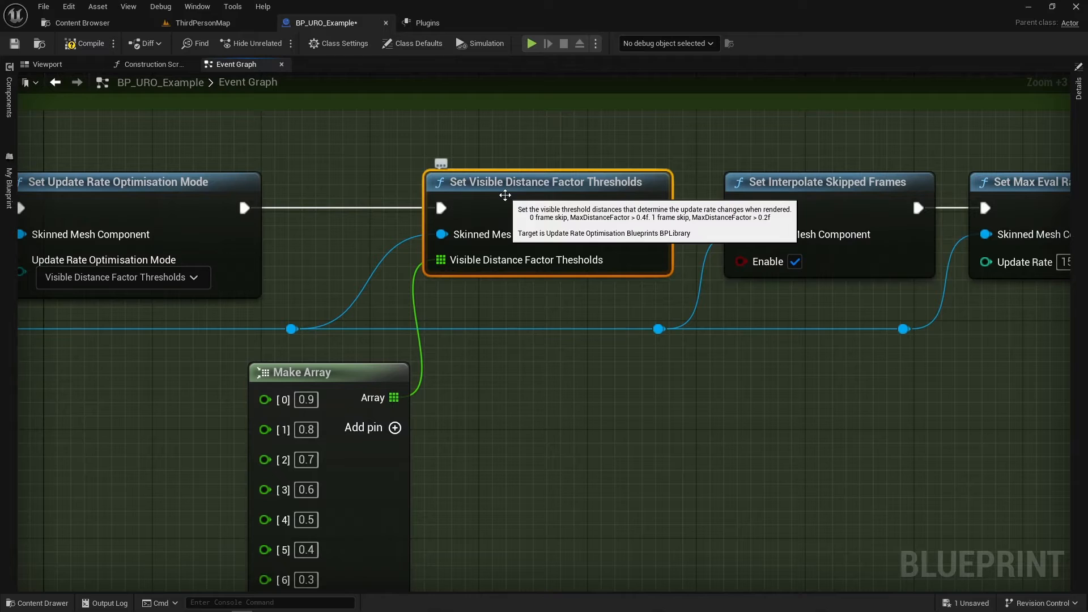
mouse_move(541, 209)
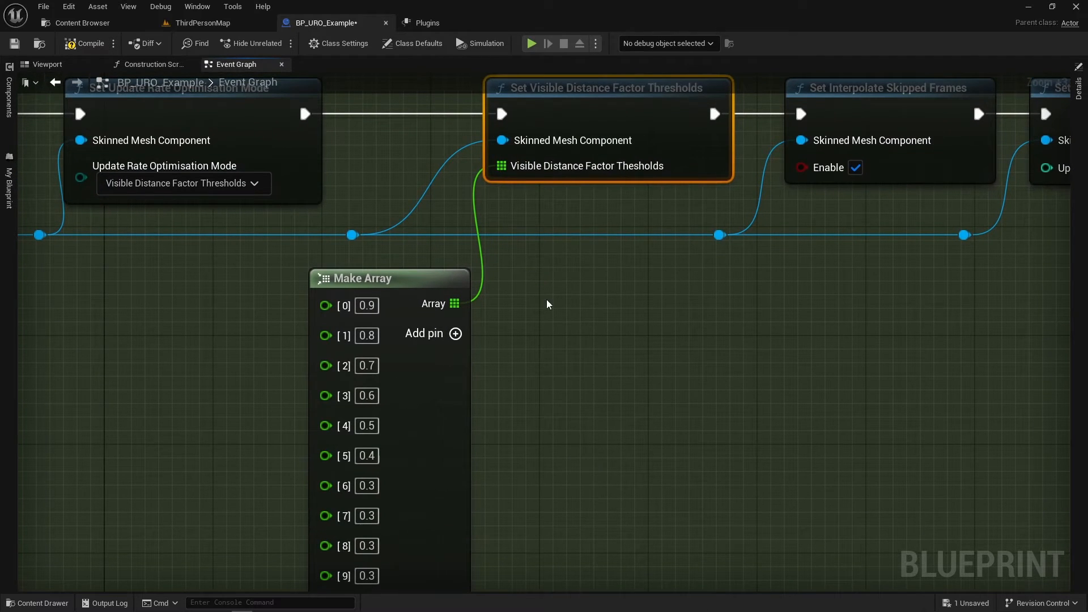
- Show the full distance-threshold Make Array stepping 0.9 down to 0.3 beside the frame-skip array
left_click_drag(501, 165, 607, 313)
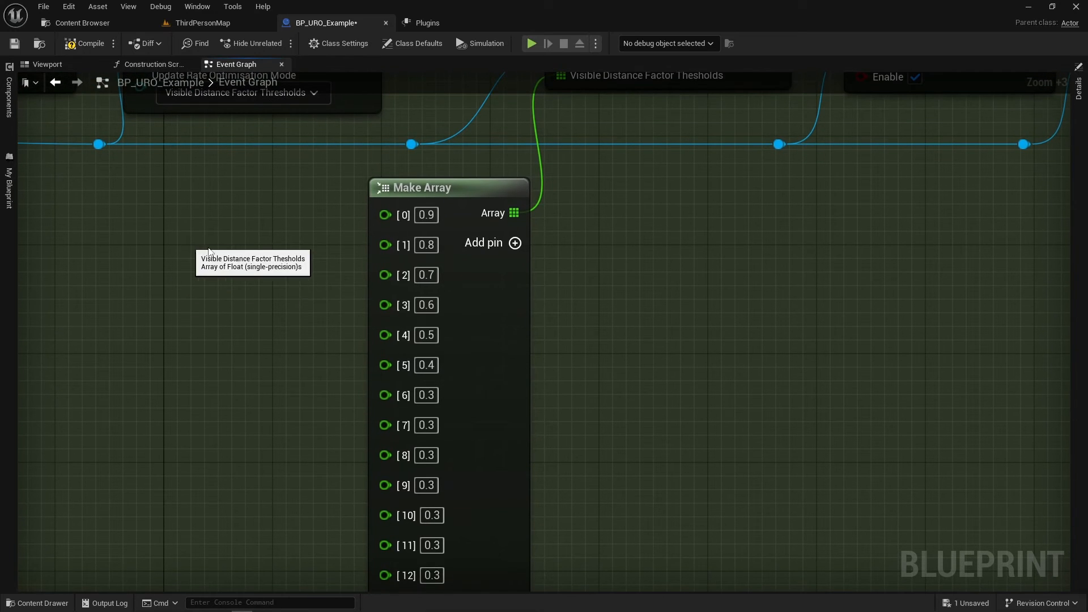
mouse_move(387, 214)
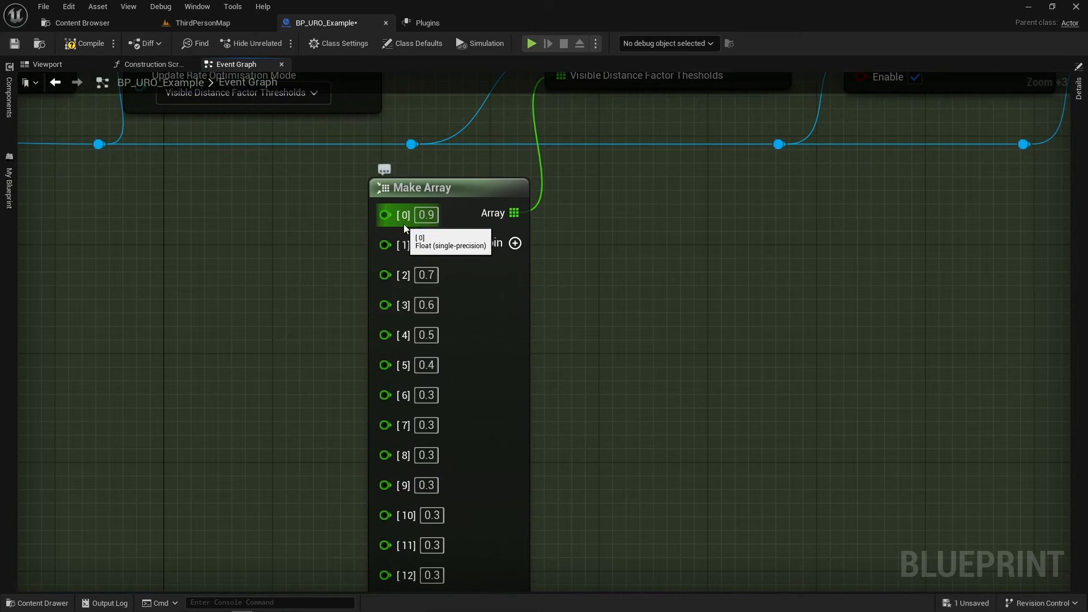
mouse_move(406, 364)
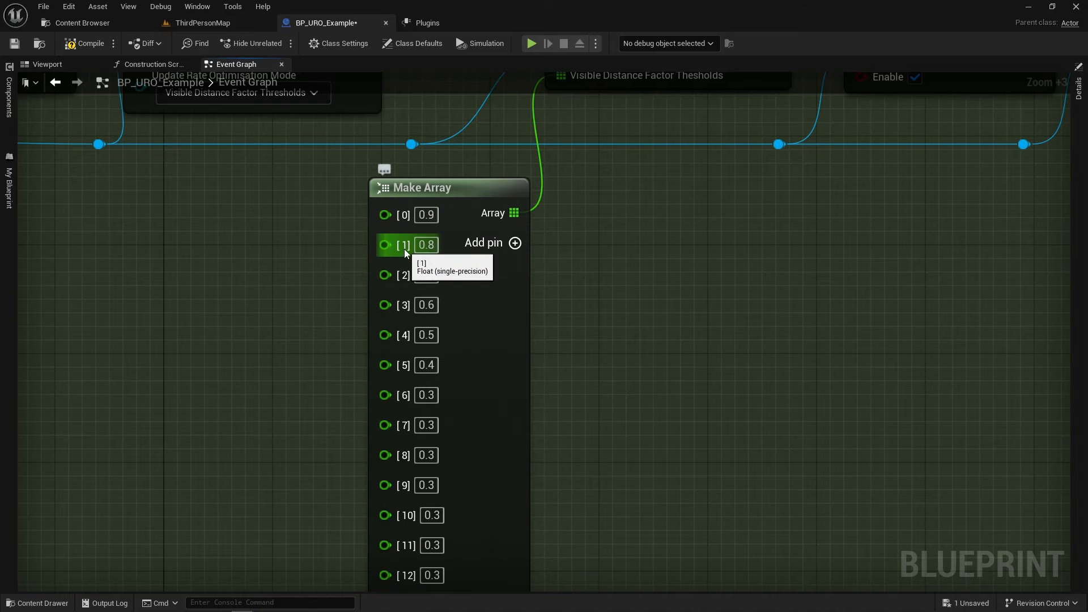
mouse_move(407, 365)
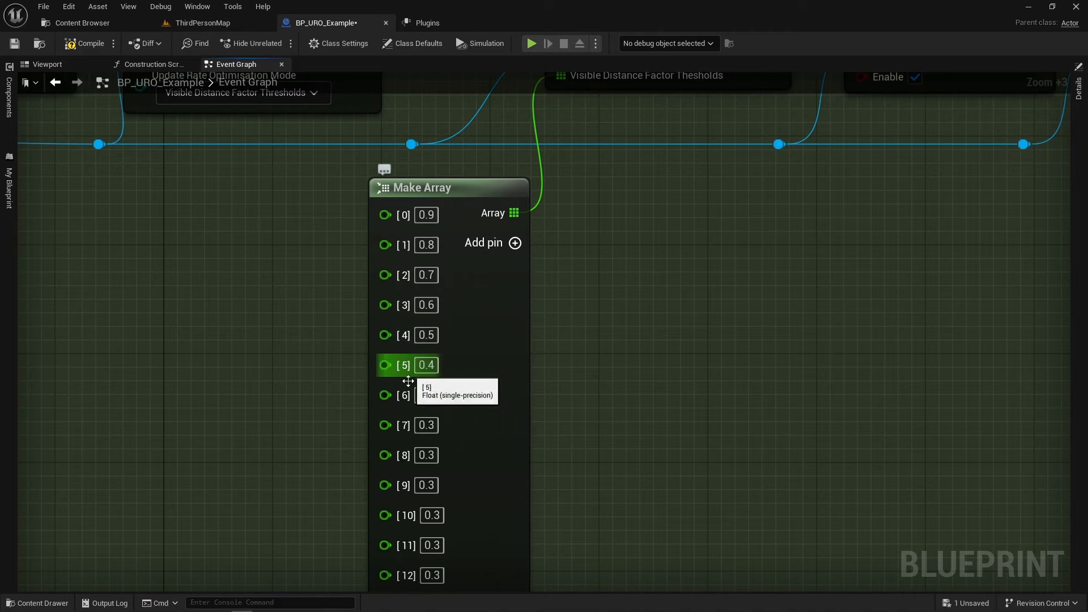
mouse_move(351, 290)
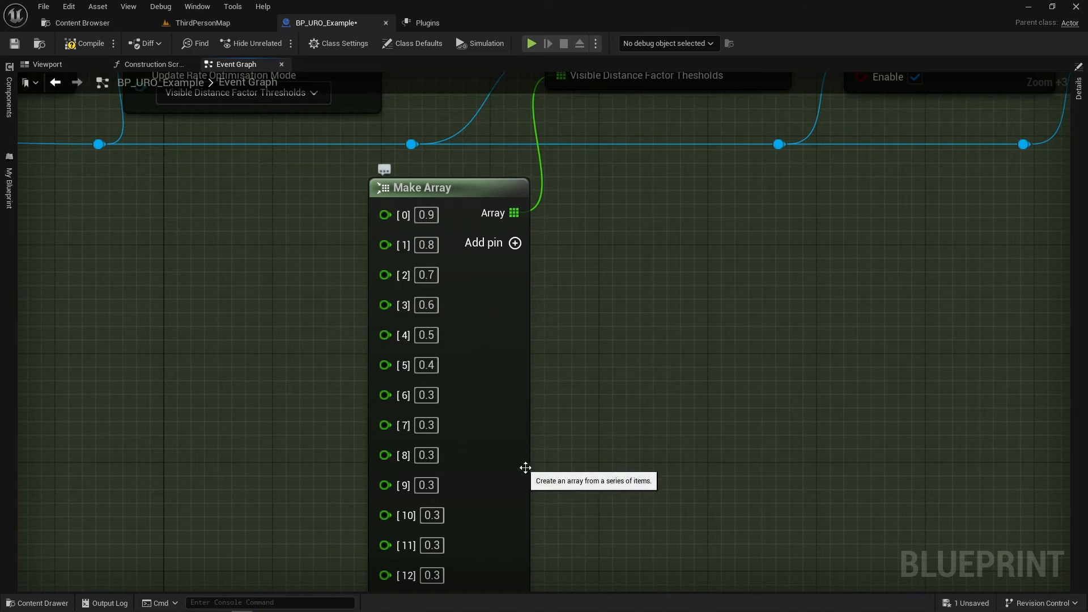
left_click(408, 215)
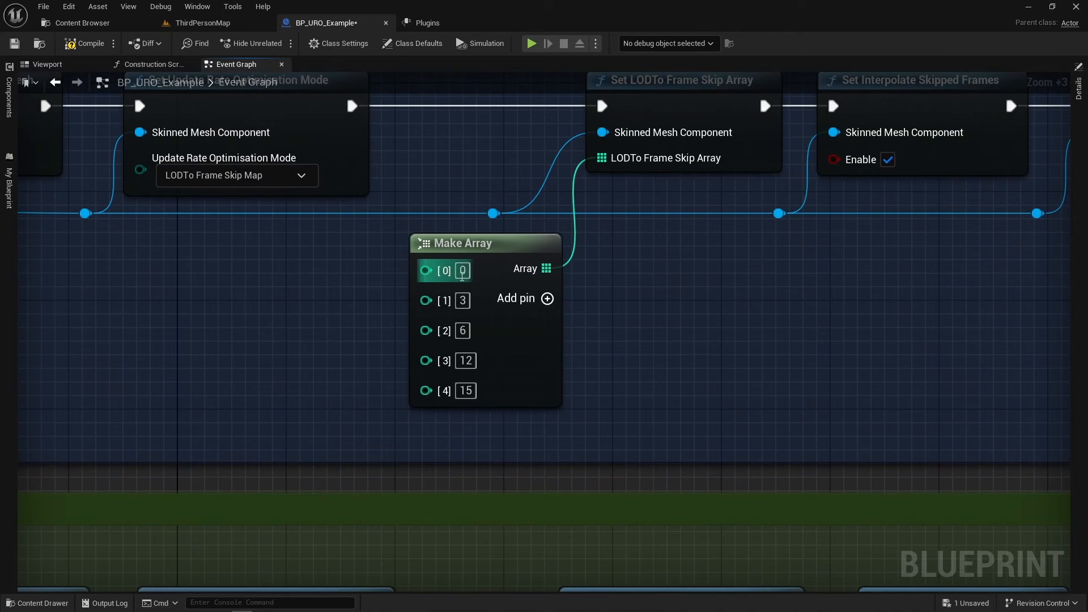
left_click(463, 300)
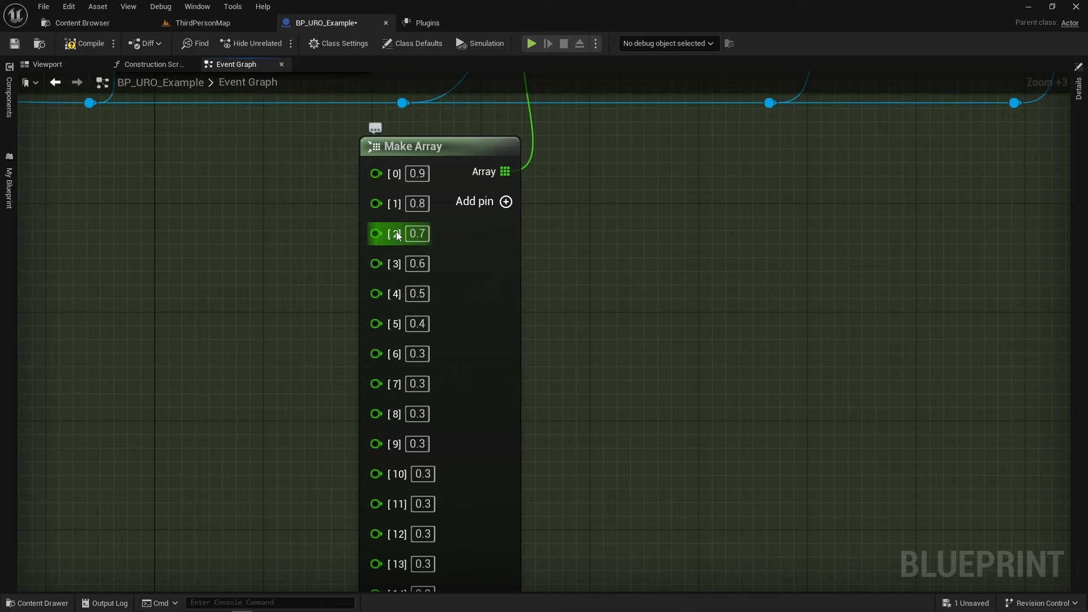
mouse_move(396, 377)
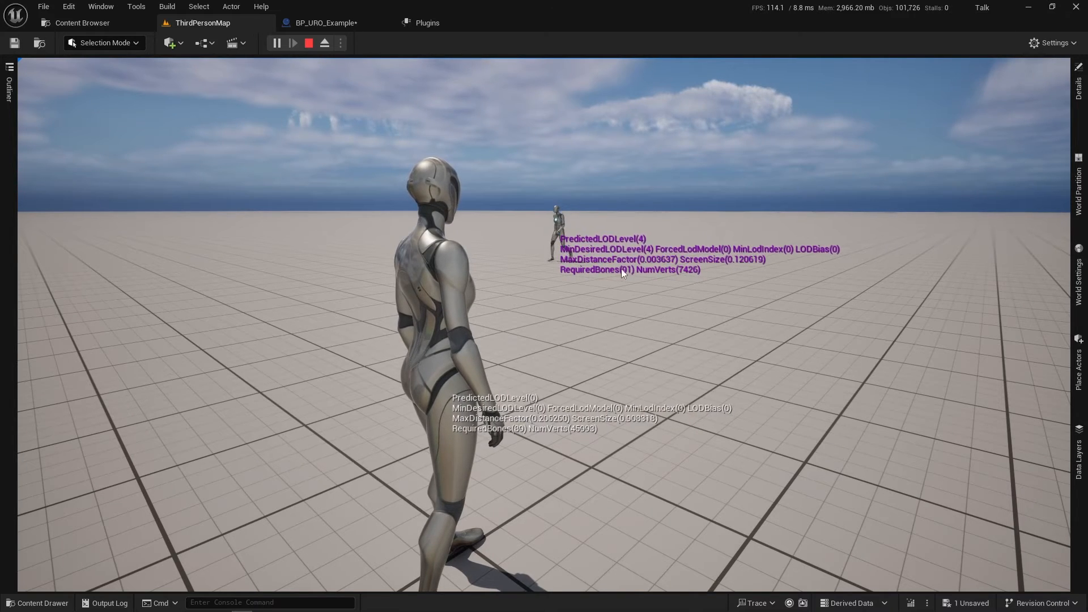
- View BP_URO_Example's graph read-only while the play session simulates
left_click(321, 22)
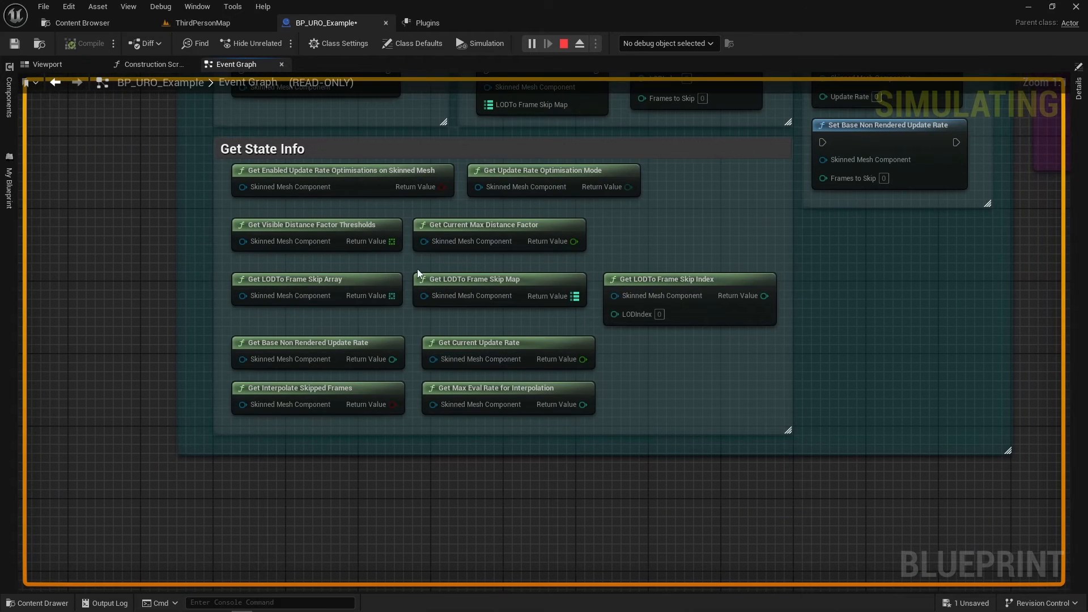
- Look over the Read URO properties Print String section, then return to ThirdPersonMap
left_click(498, 224)
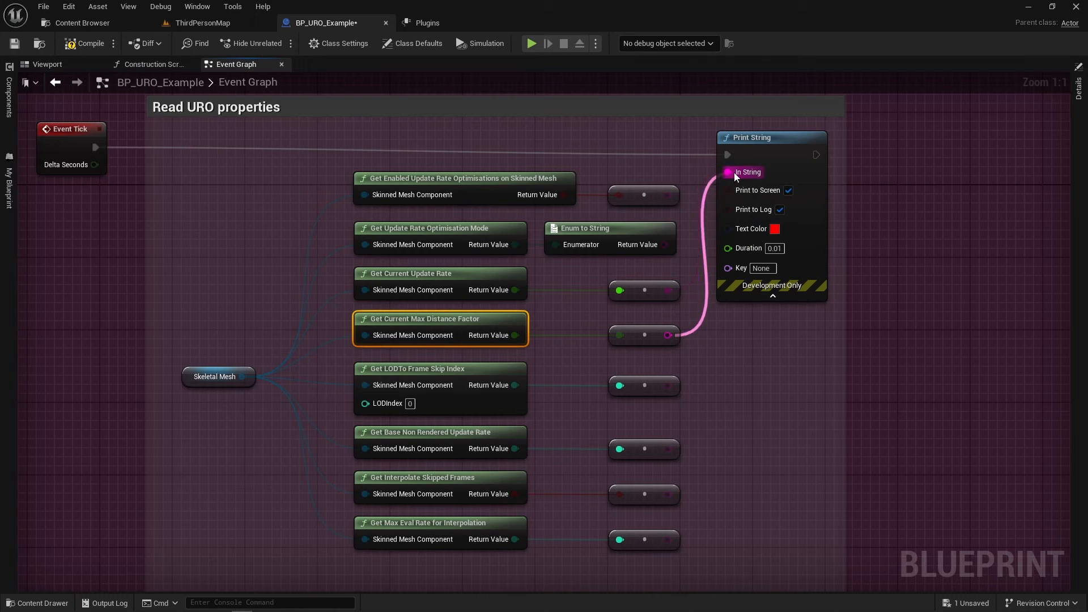
left_click(201, 22)
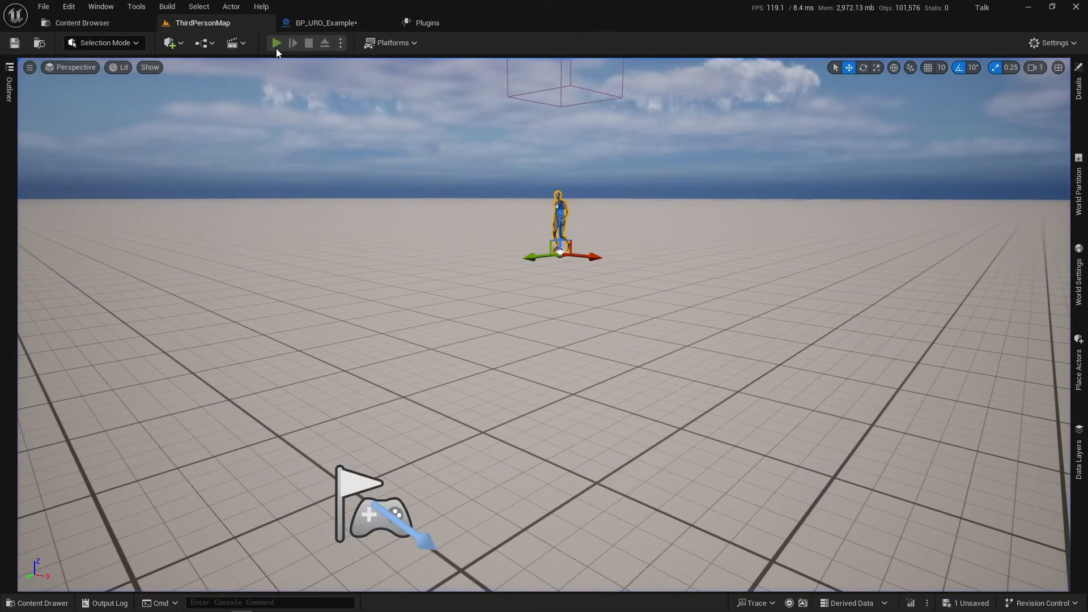
- Run another play session, watching the blueprint graph mid-game, then stop it
left_click(276, 42)
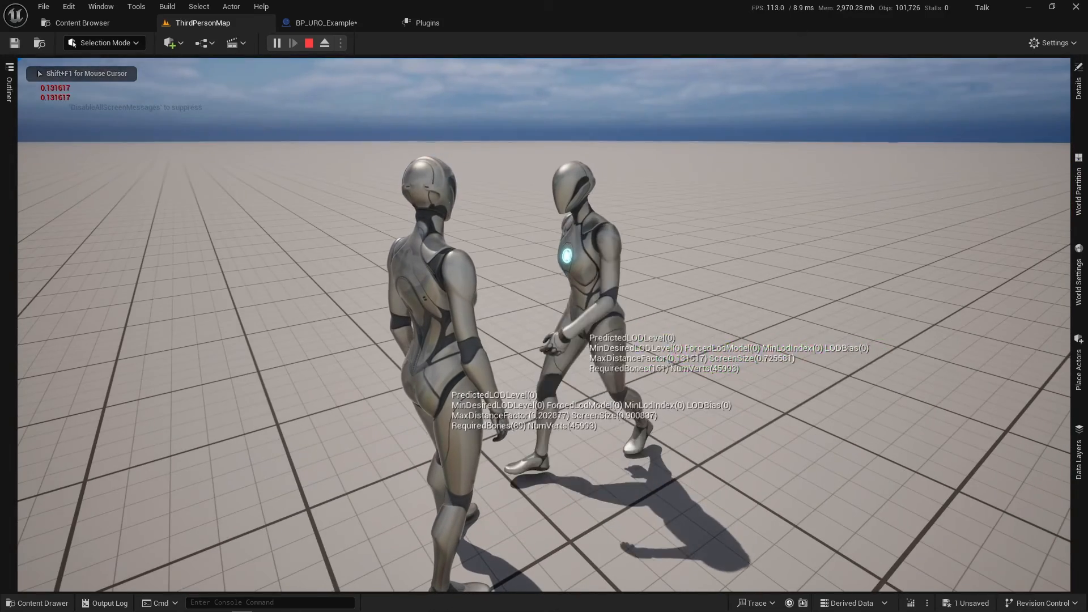
left_click(322, 23)
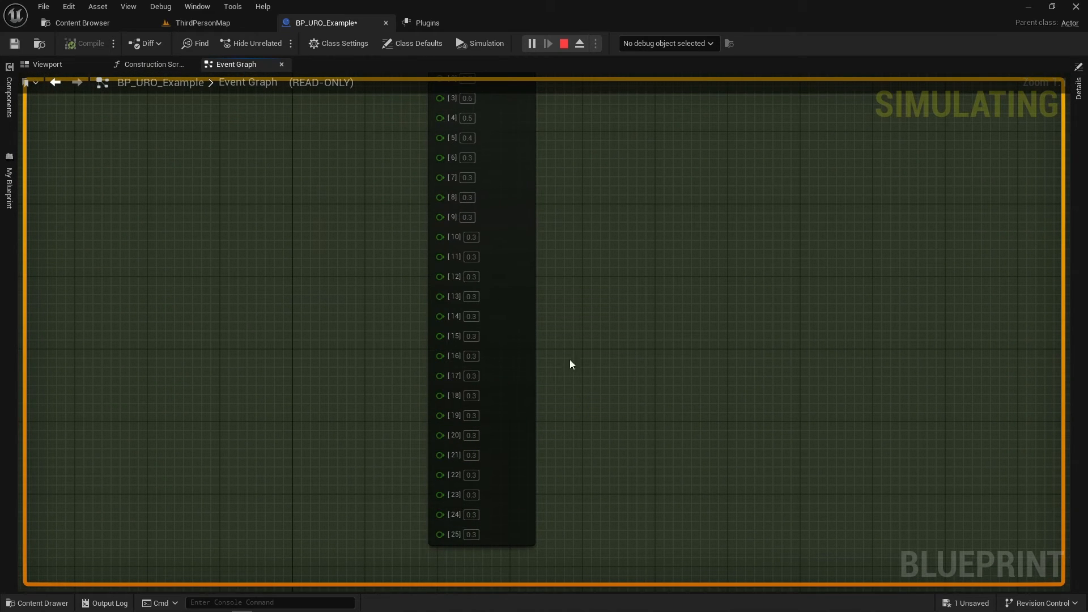
mouse_move(447, 148)
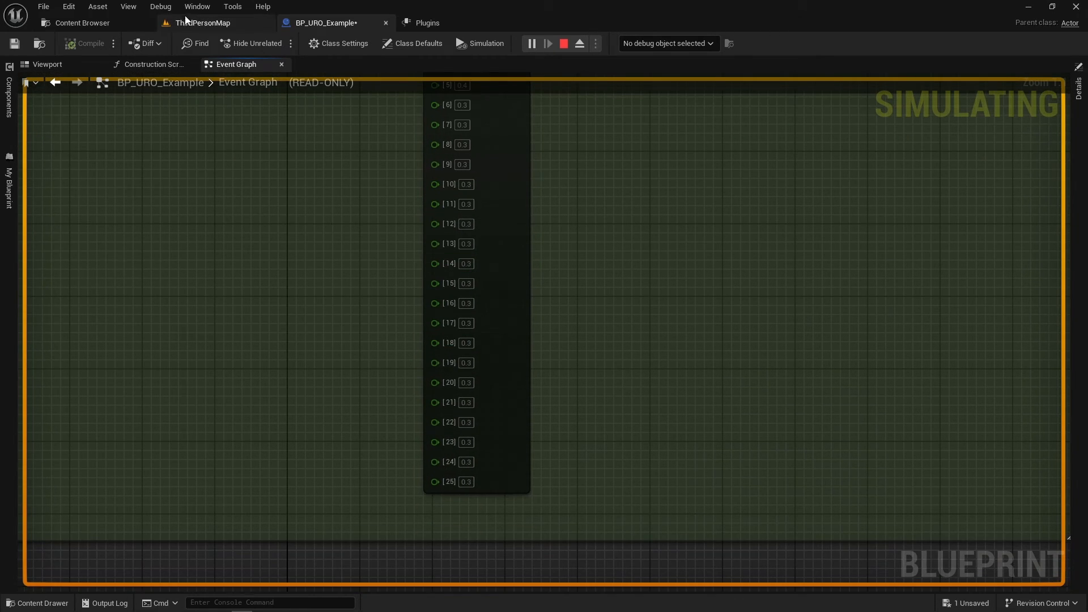
left_click(201, 23)
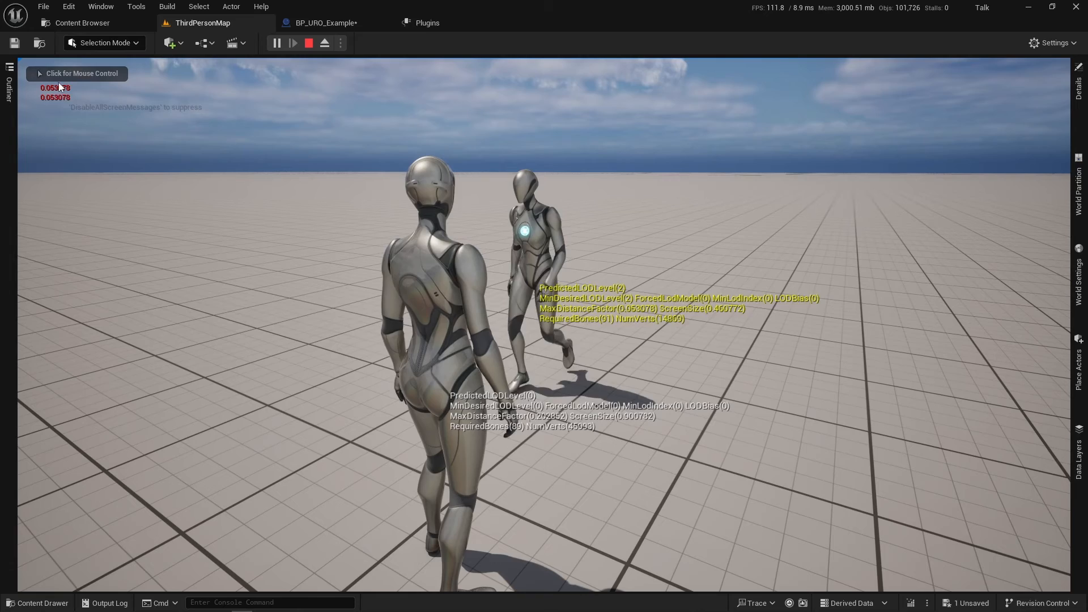
left_click(322, 22)
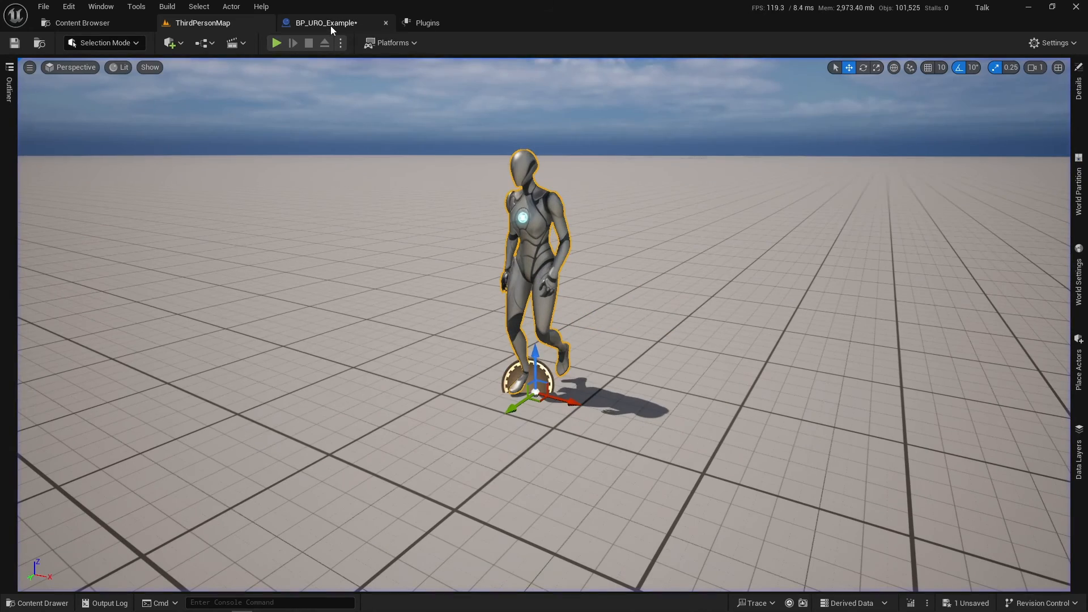
- Return to the LOD frame-skip pipeline and bring up the blueprint actions list beside its 0–15 Make Array
left_click(326, 22)
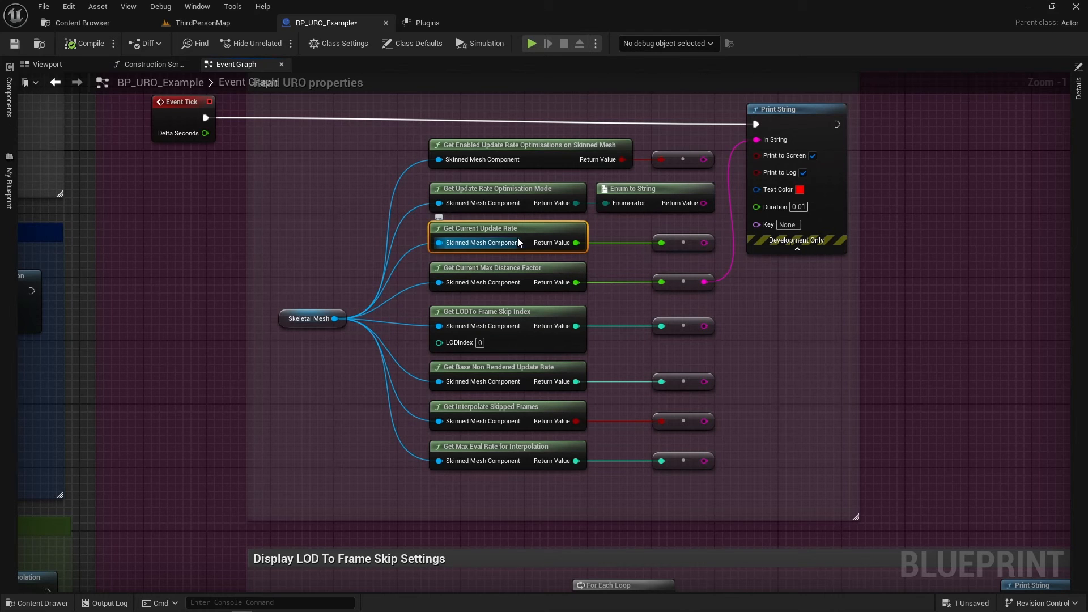
mouse_move(781, 398)
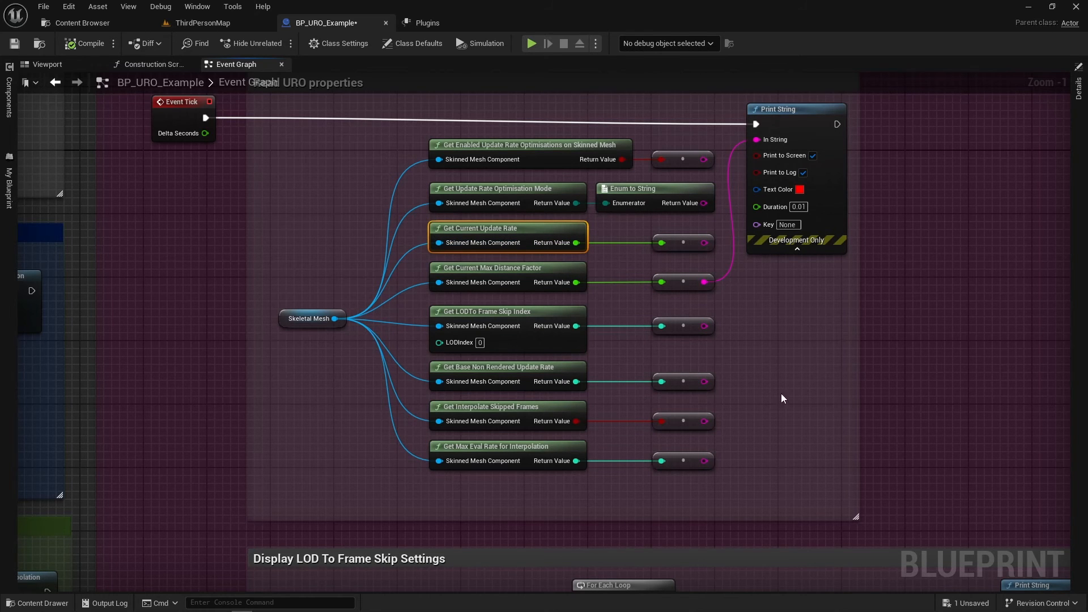
scroll("down", 3)
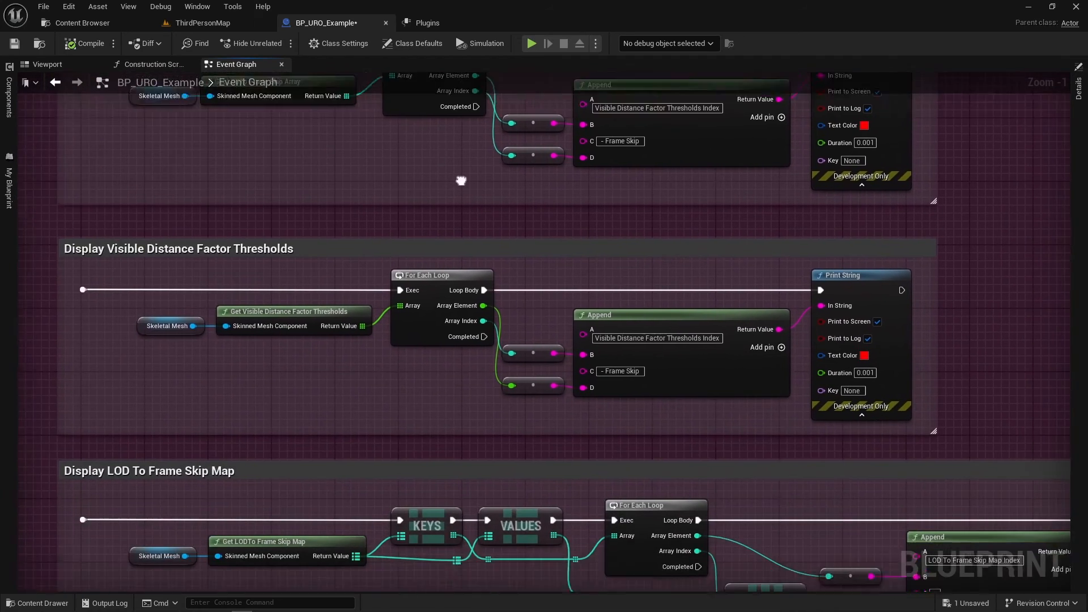
scroll("down", 3)
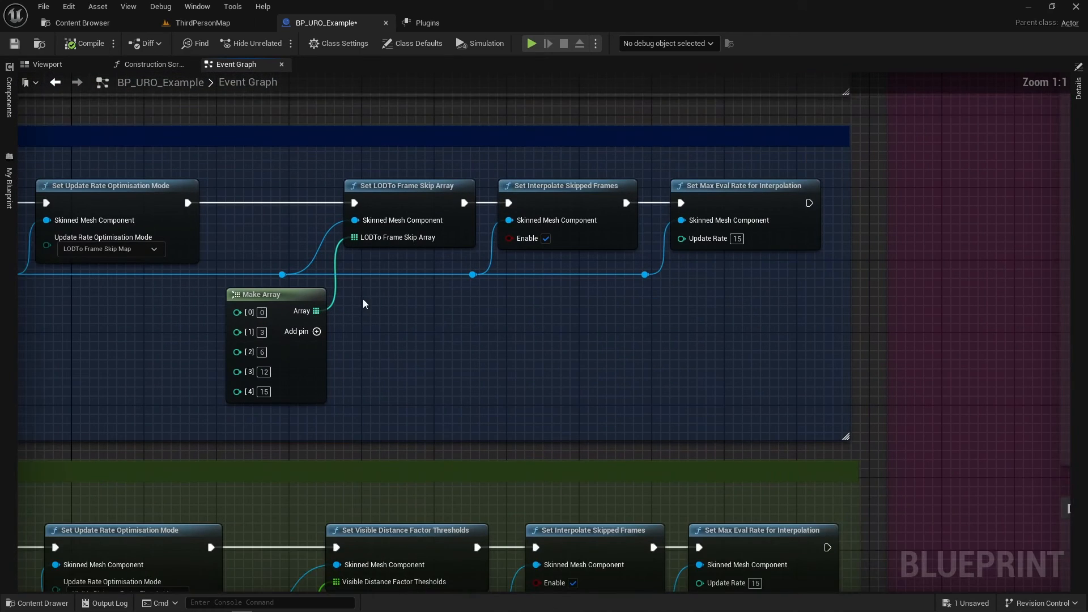
right_click(362, 303)
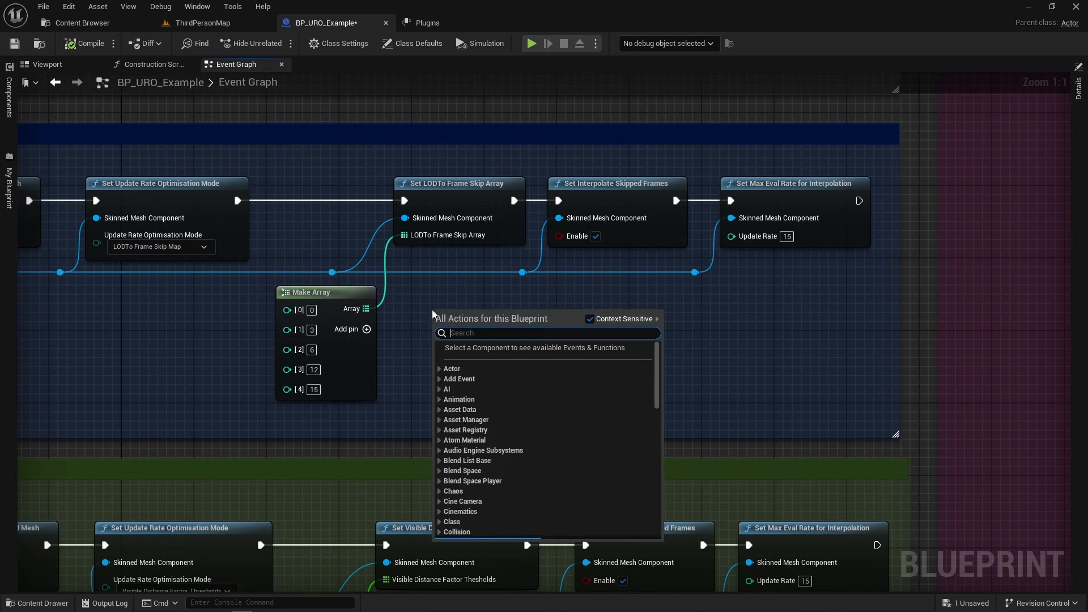
type("set lod to frame sk")
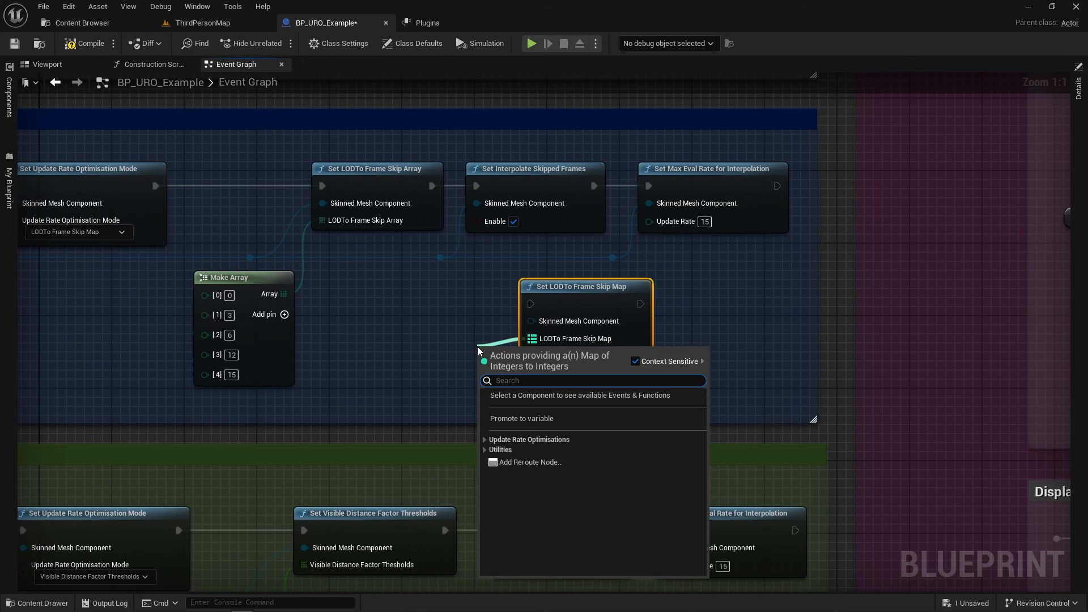
left_click(528, 349)
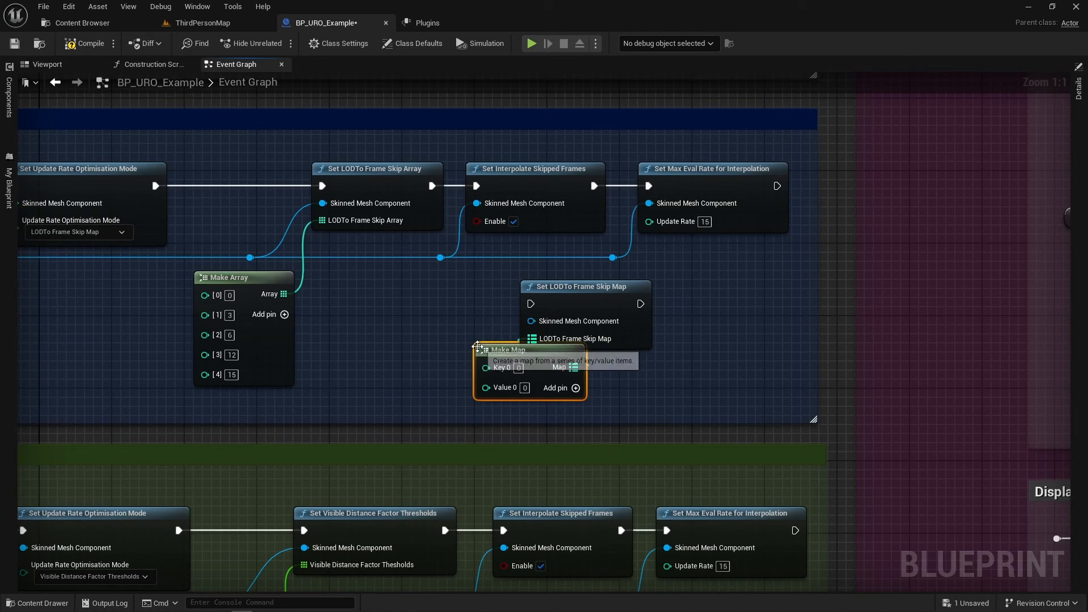
left_click_drag(527, 349, 420, 322)
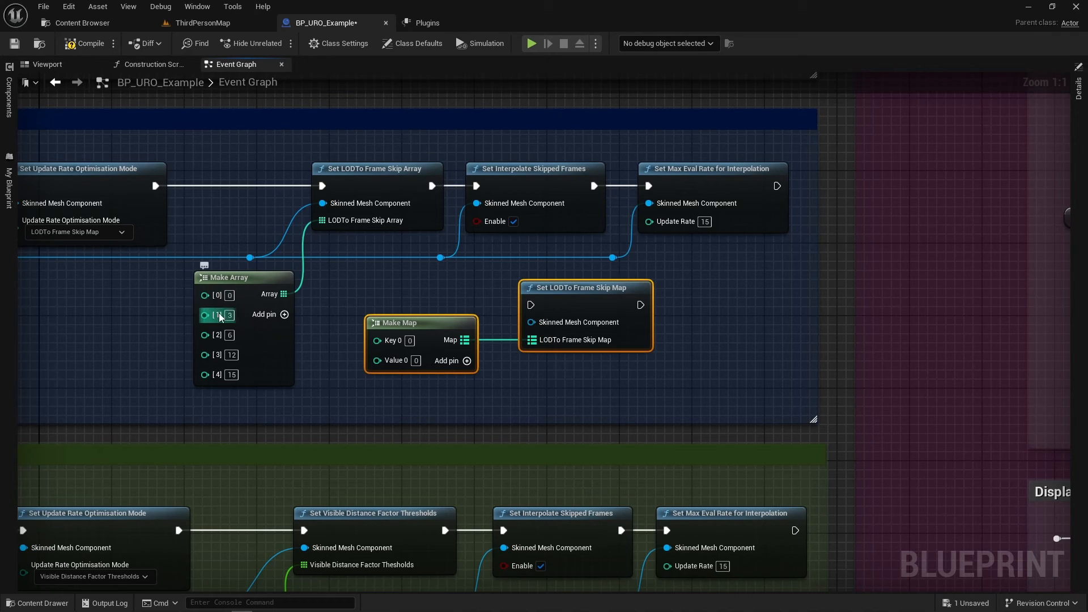
left_click(406, 339)
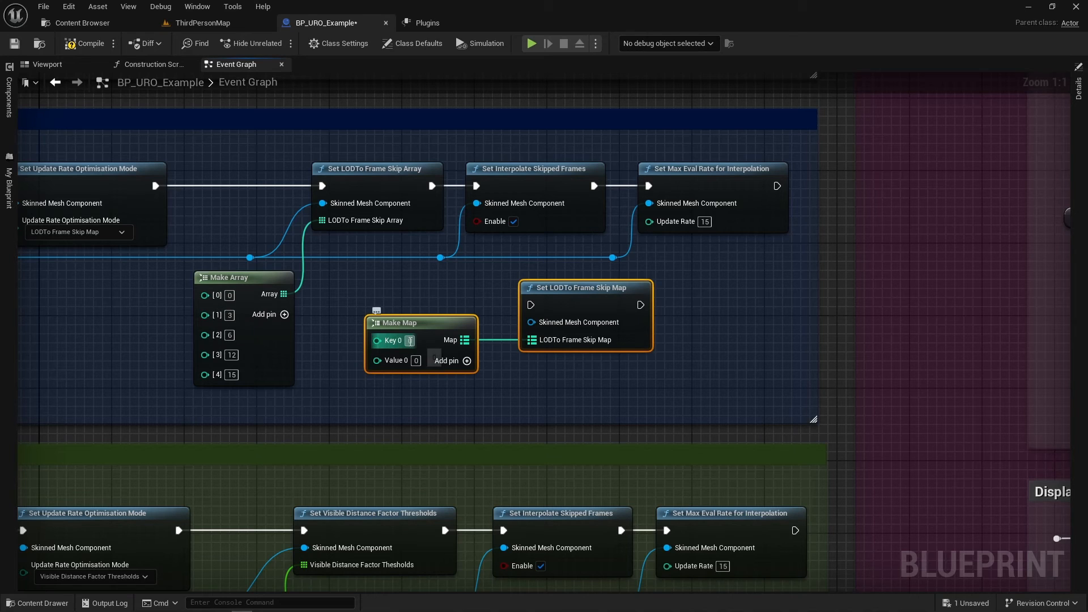
left_click(398, 407)
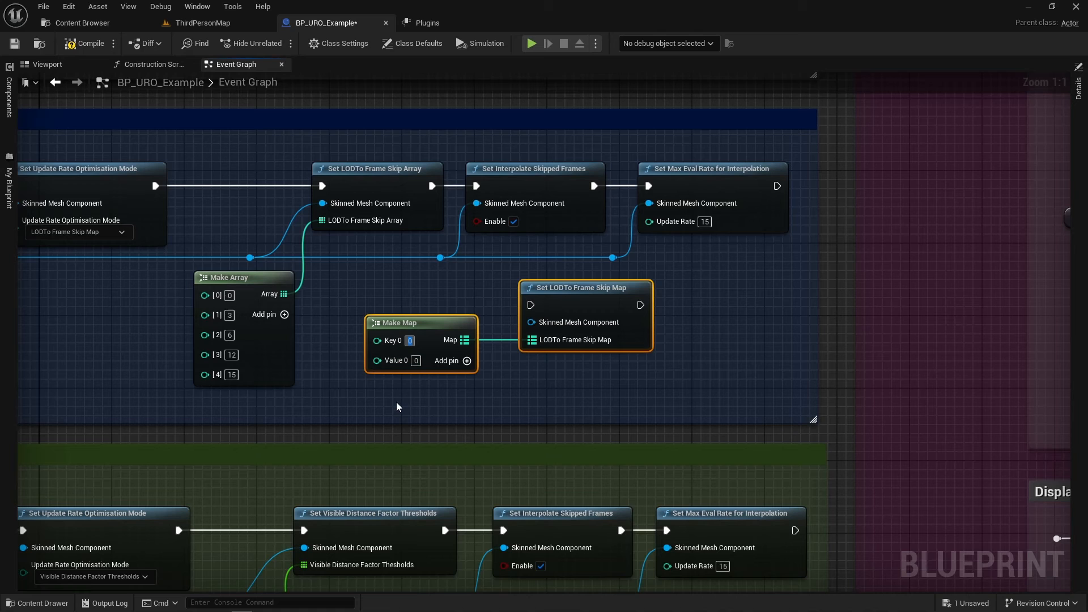
left_click(416, 361)
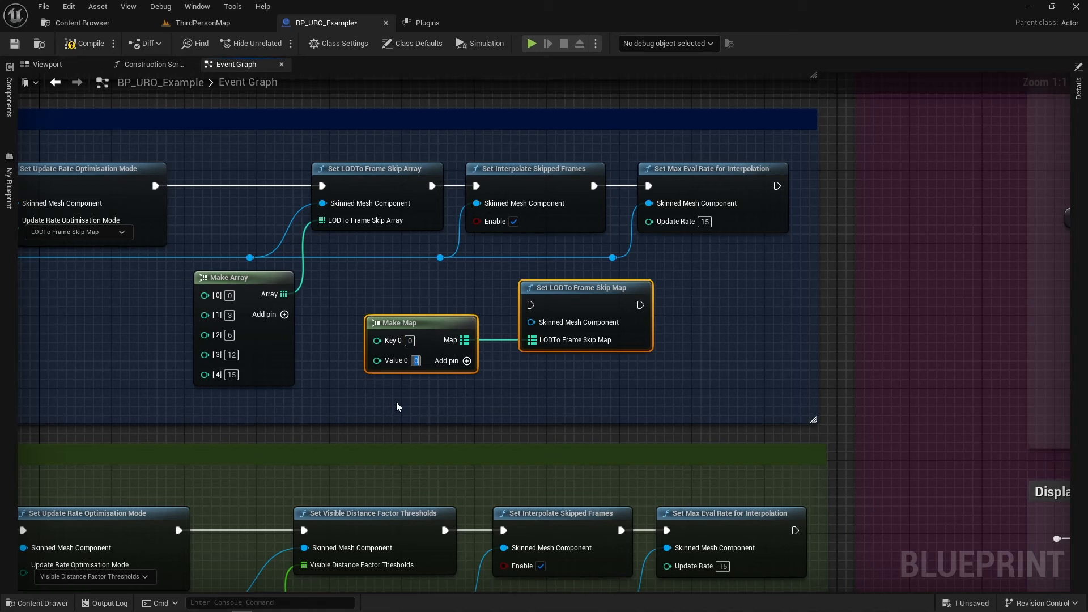
left_click(467, 361)
type("20")
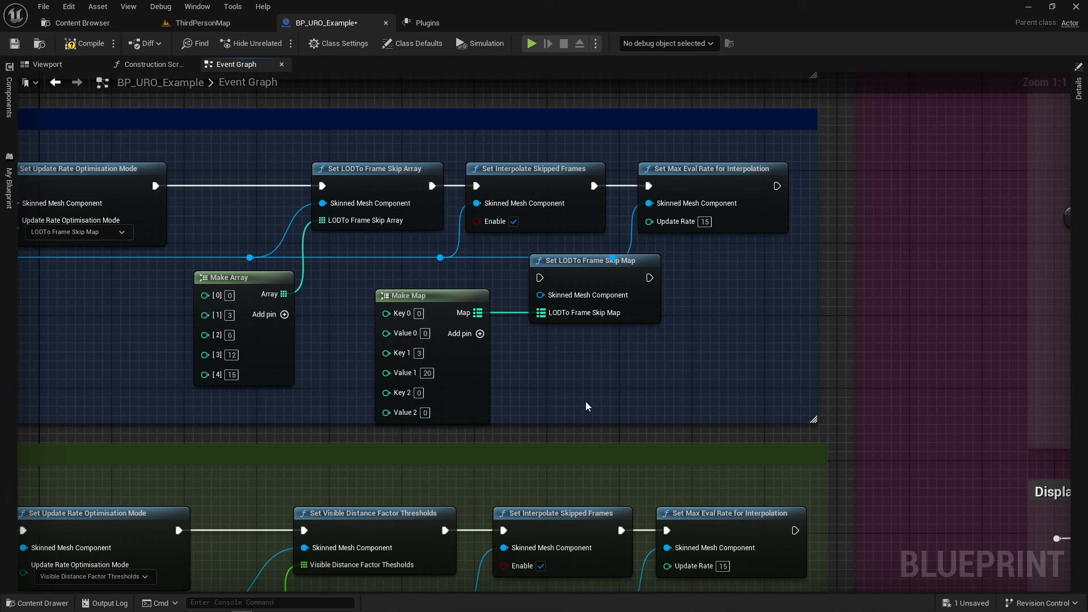
mouse_move(598, 281)
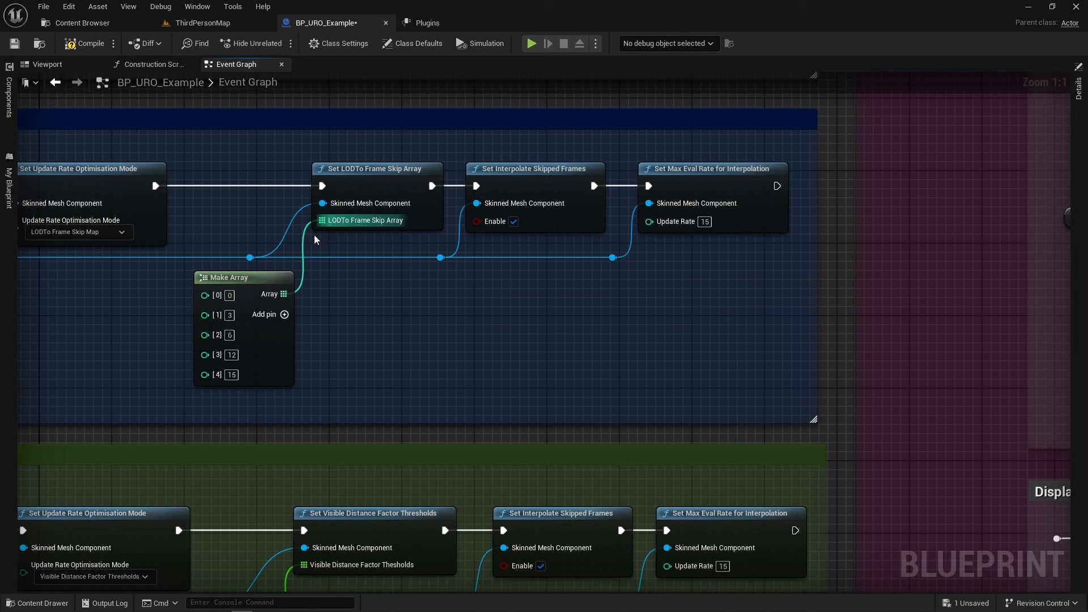
type("lod to frame ind")
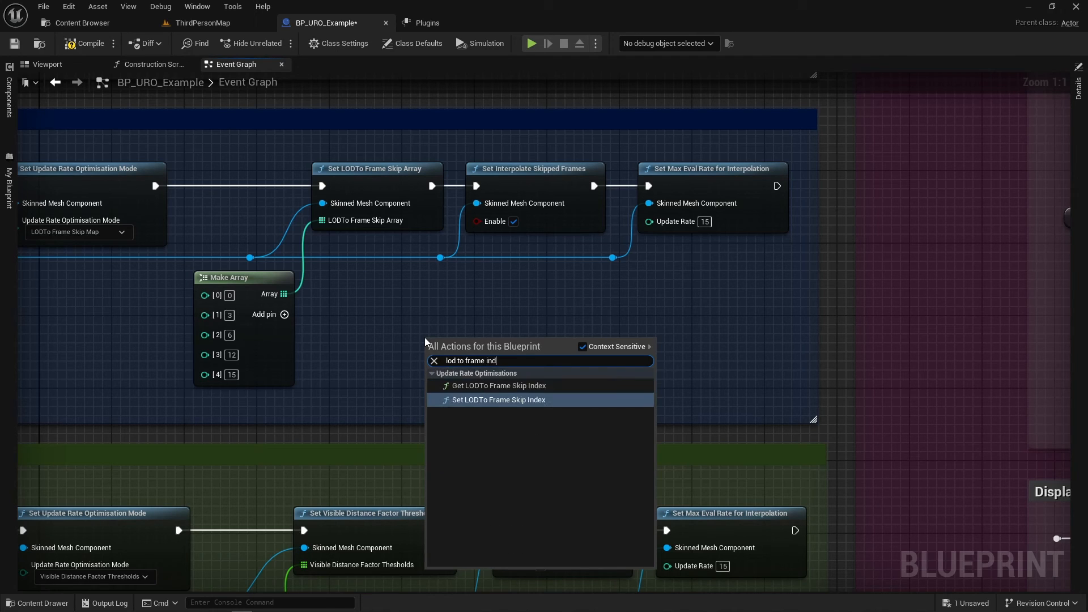
left_click(496, 400)
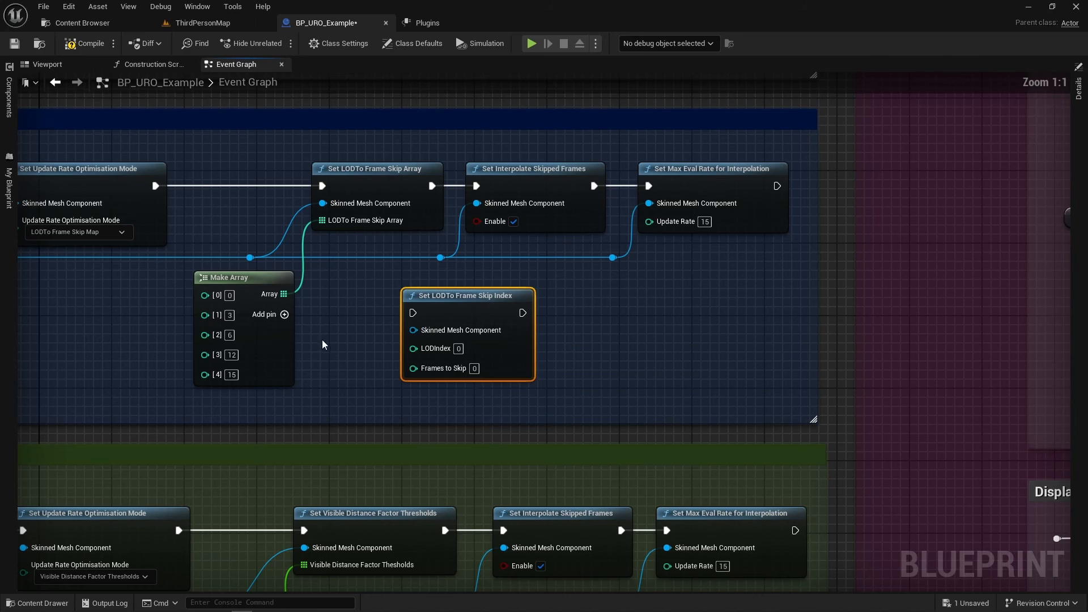
mouse_move(501, 305)
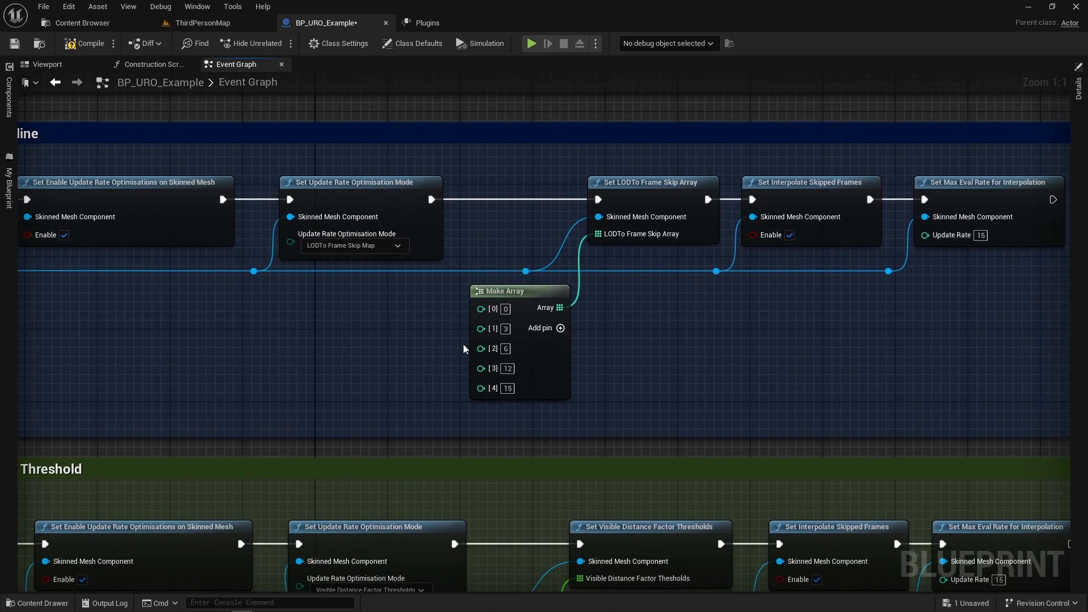
mouse_move(494, 328)
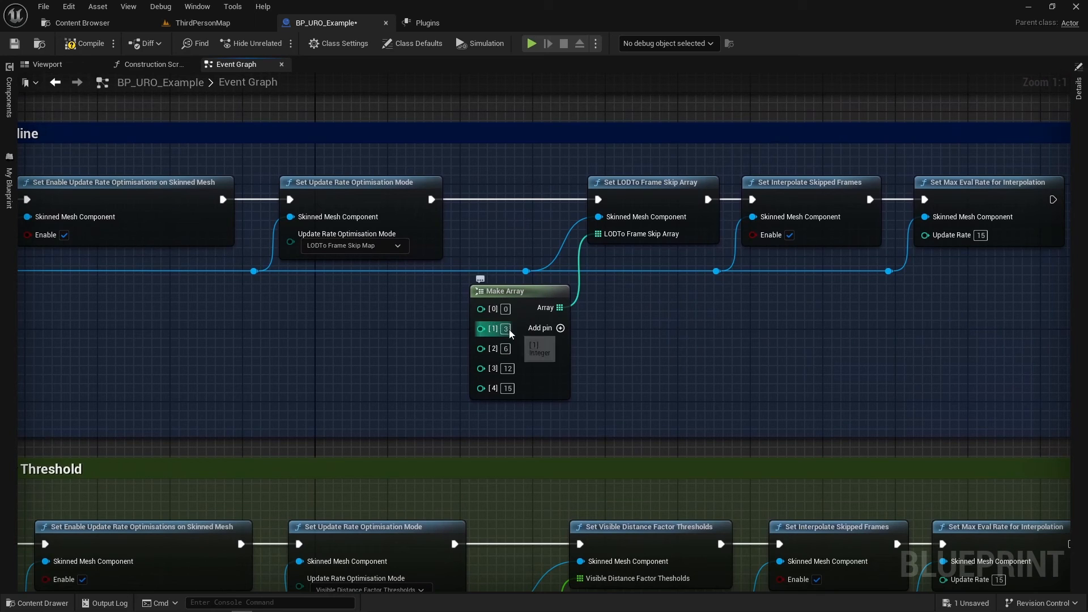
left_click(507, 328)
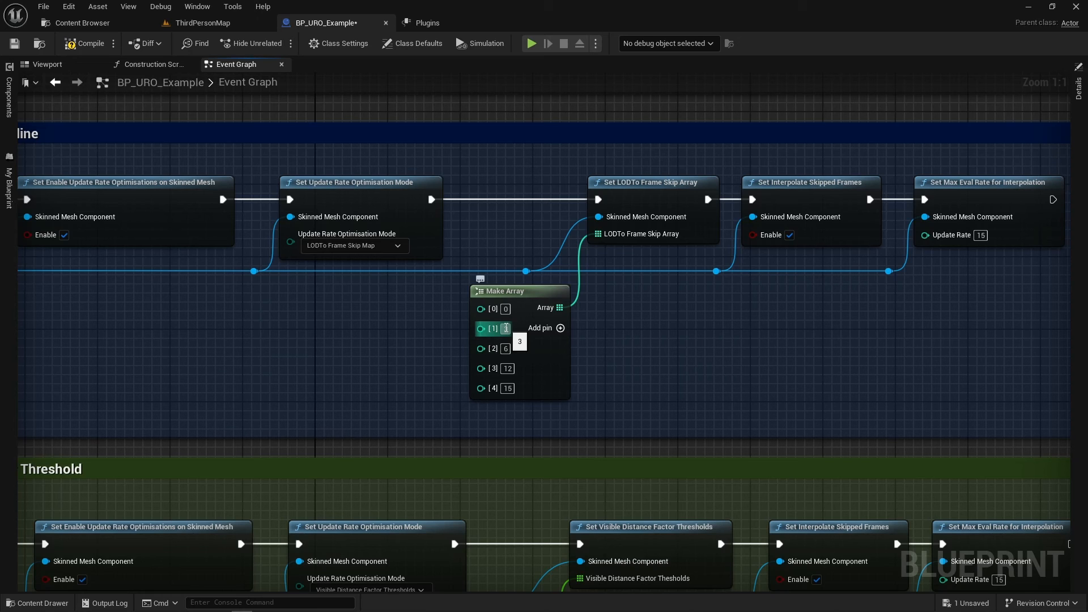
scroll("down", 3)
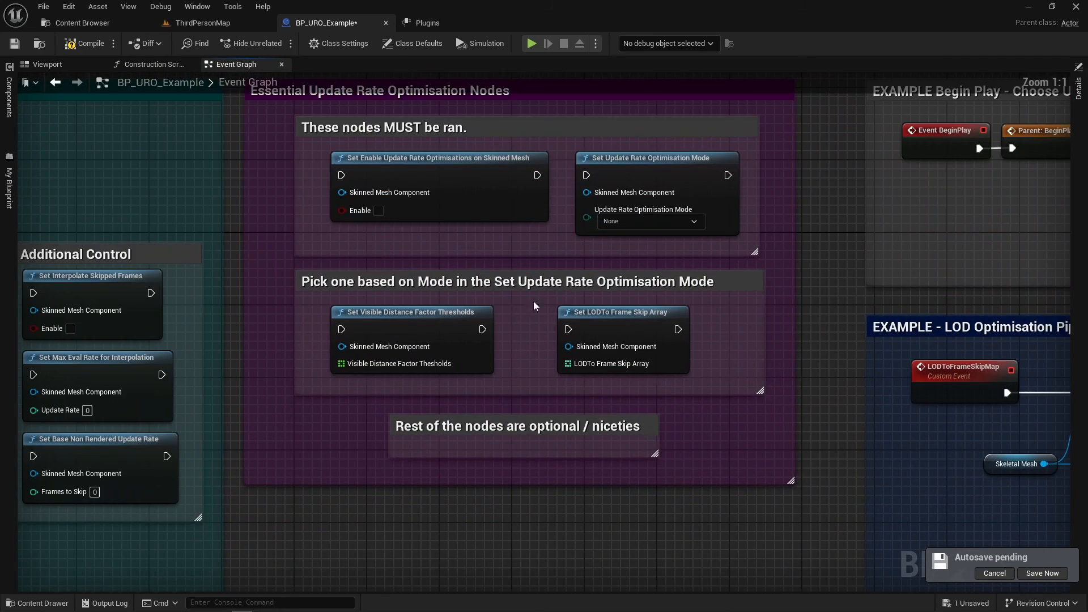
mouse_move(430, 177)
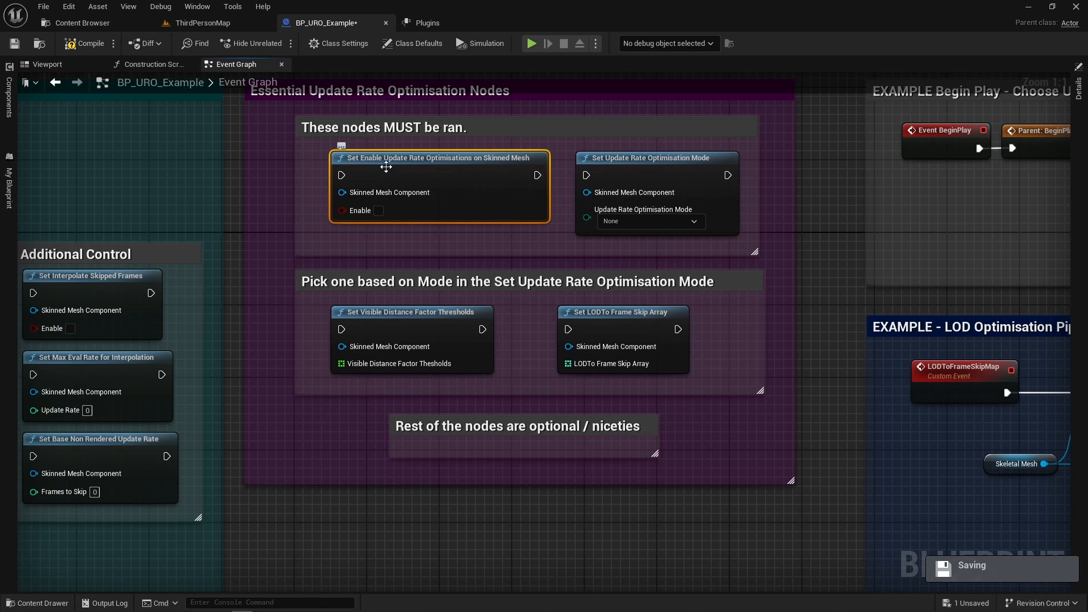
mouse_move(603, 153)
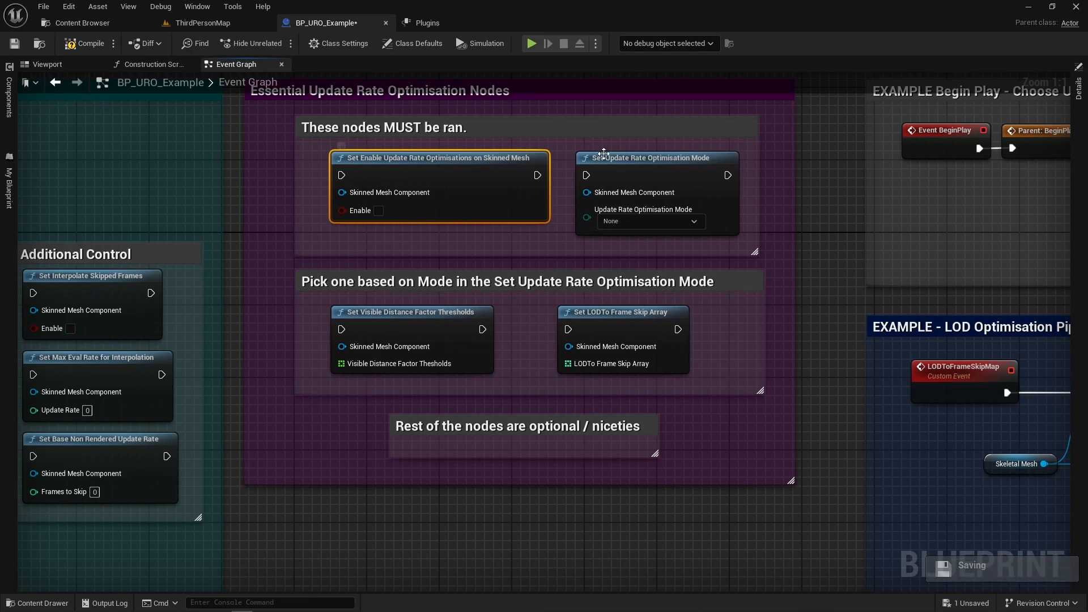
left_click(655, 158)
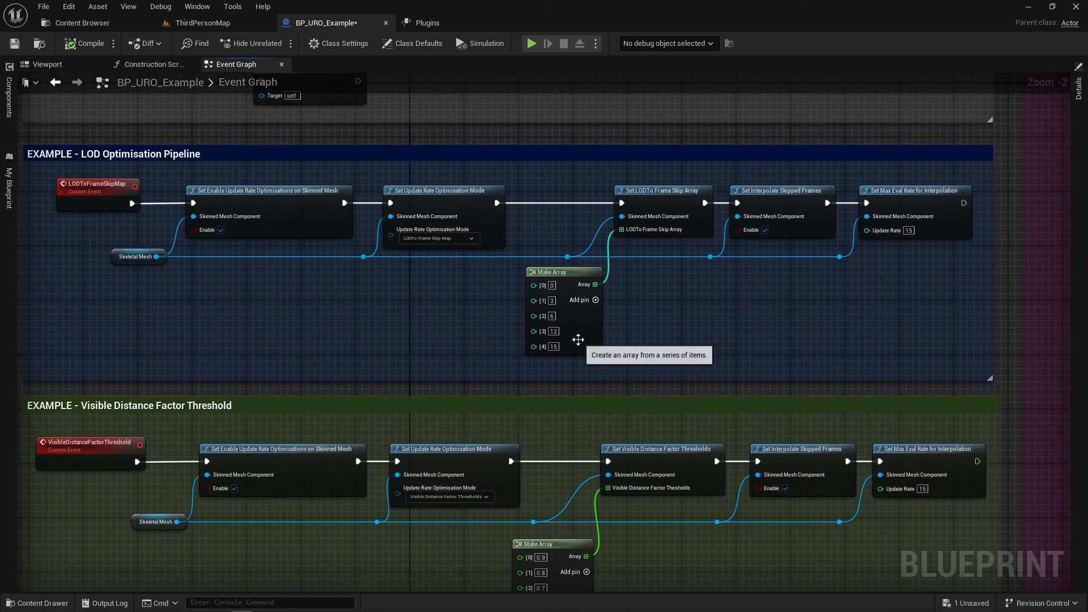
mouse_move(618, 333)
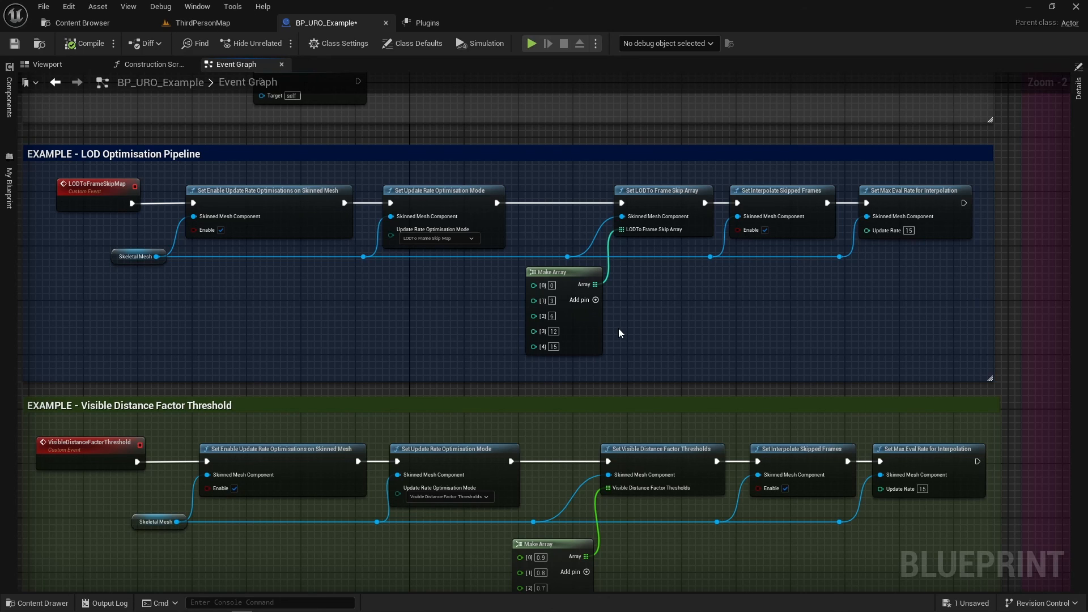
mouse_move(461, 181)
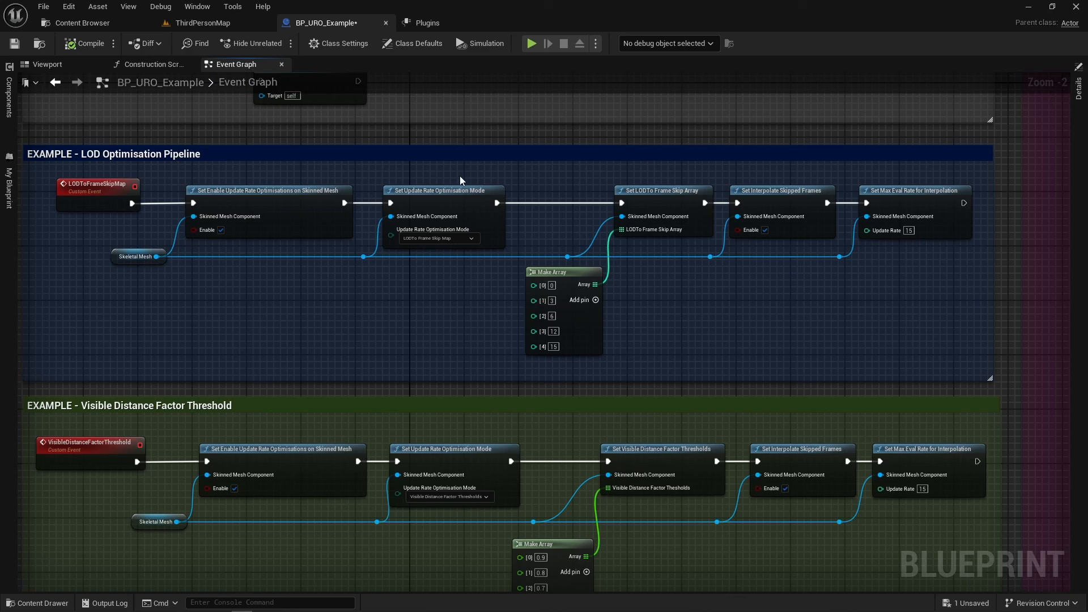